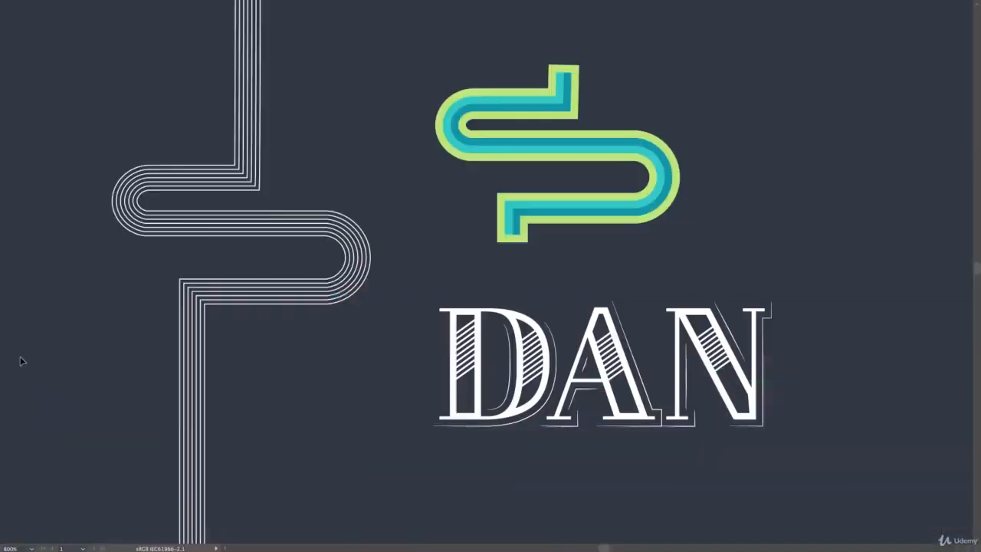
mouse_move(310, 432)
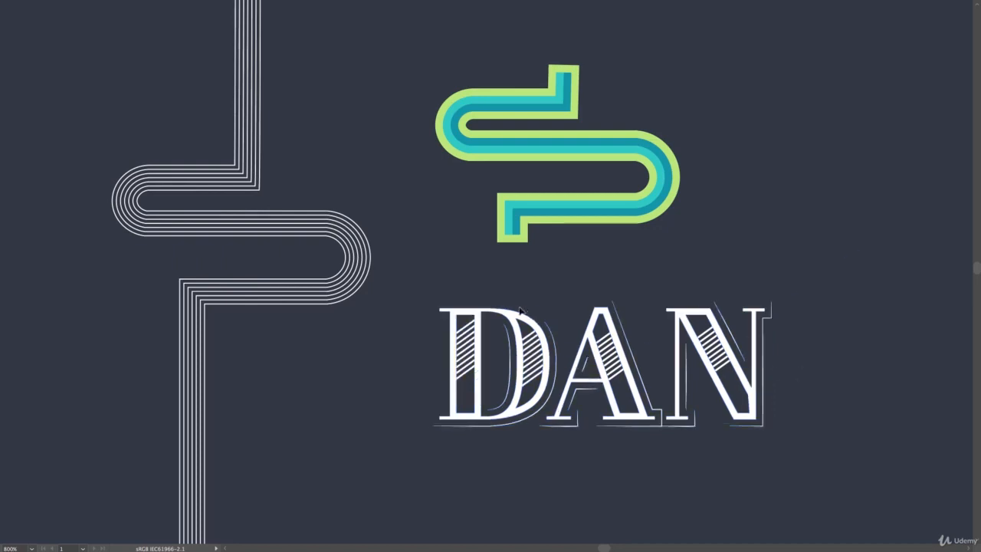
mouse_move(407, 351)
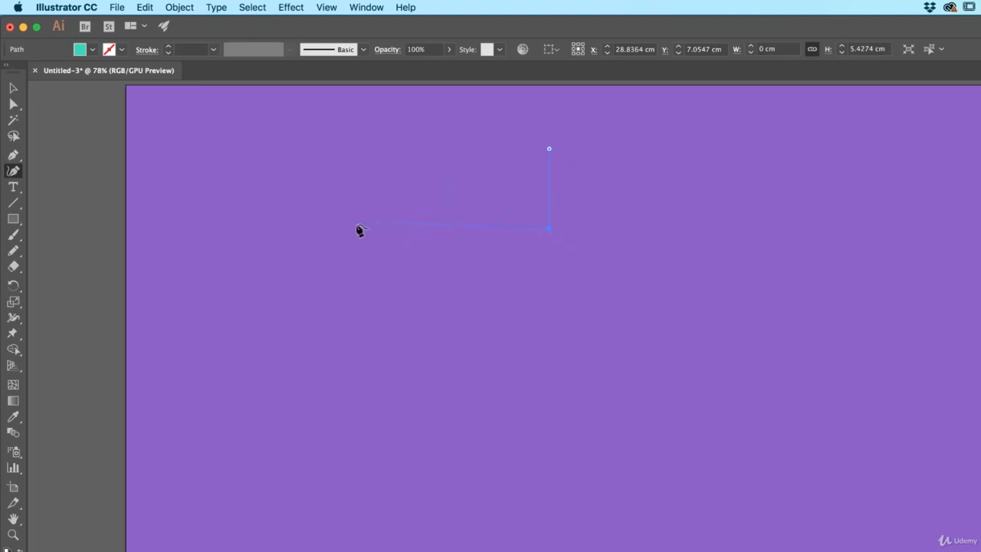
- Draw the winding path with the Pen tool and give it a stroke colour with no fill
click(360, 227)
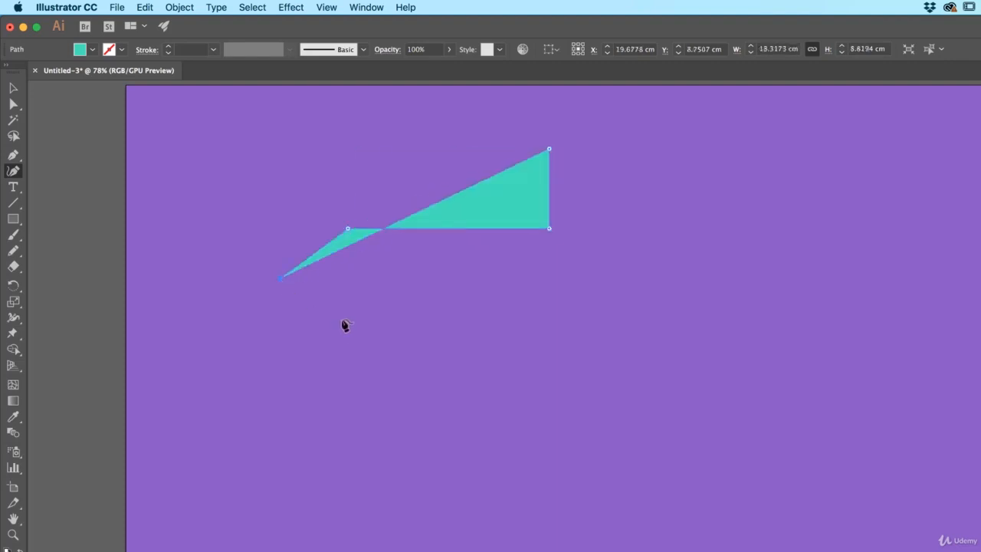
drag(279, 277, 344, 334)
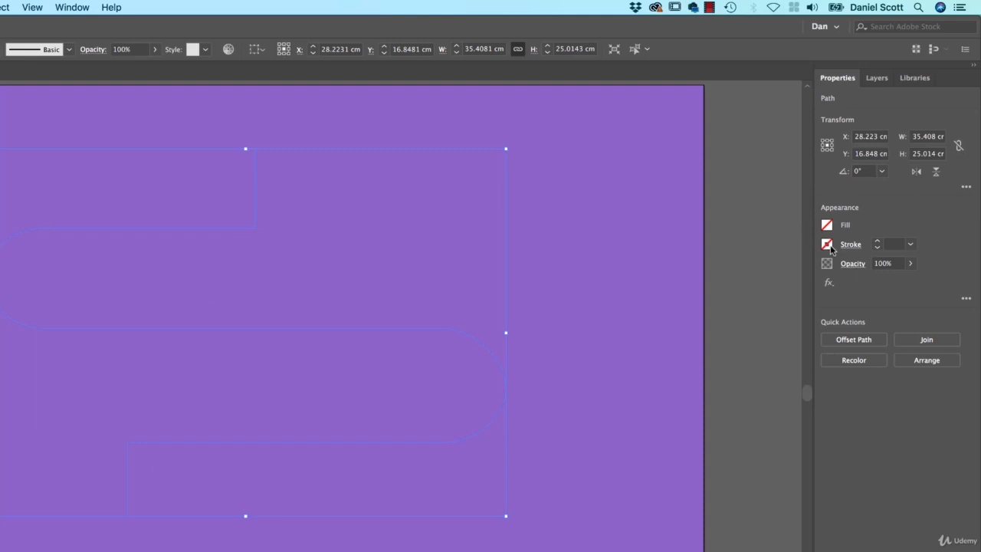
click(825, 244)
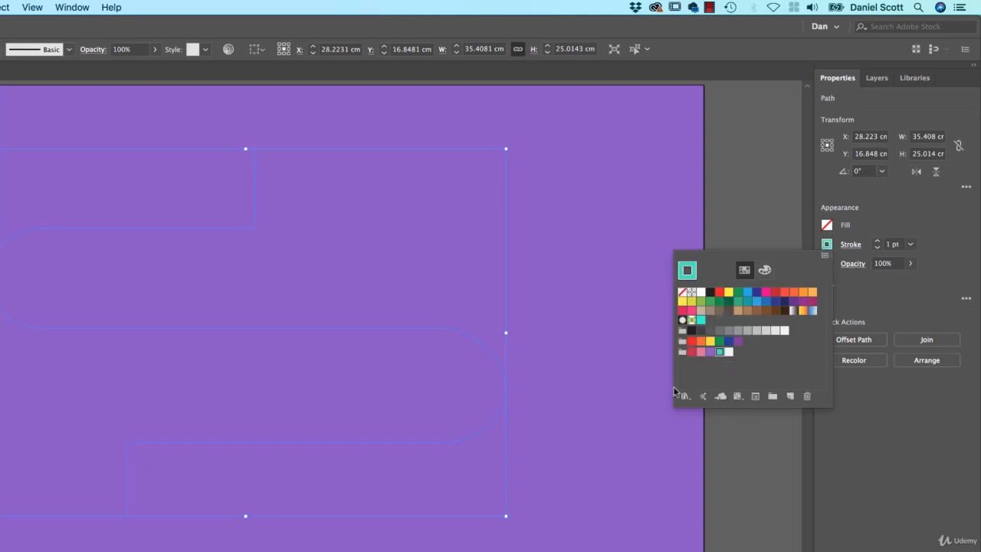
click(610, 349)
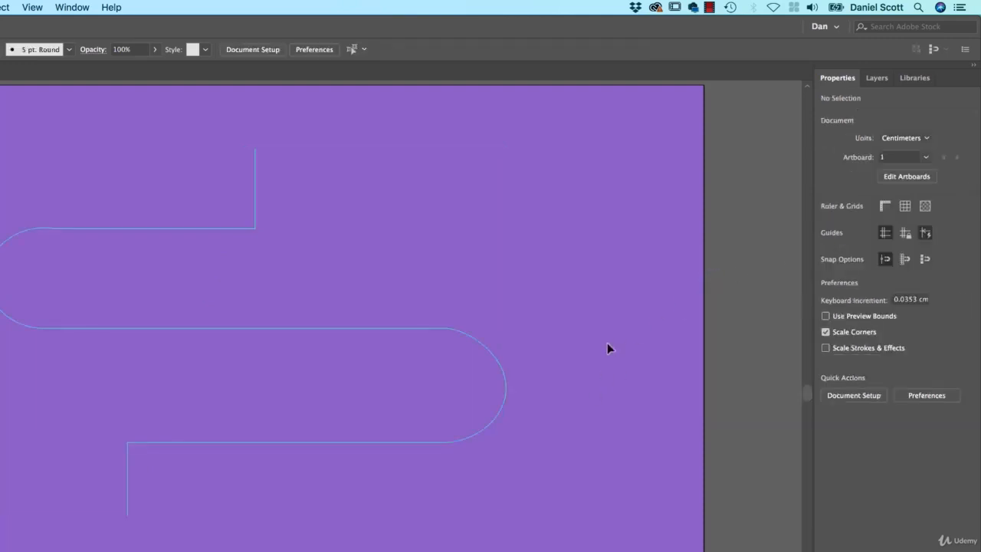
mouse_move(559, 313)
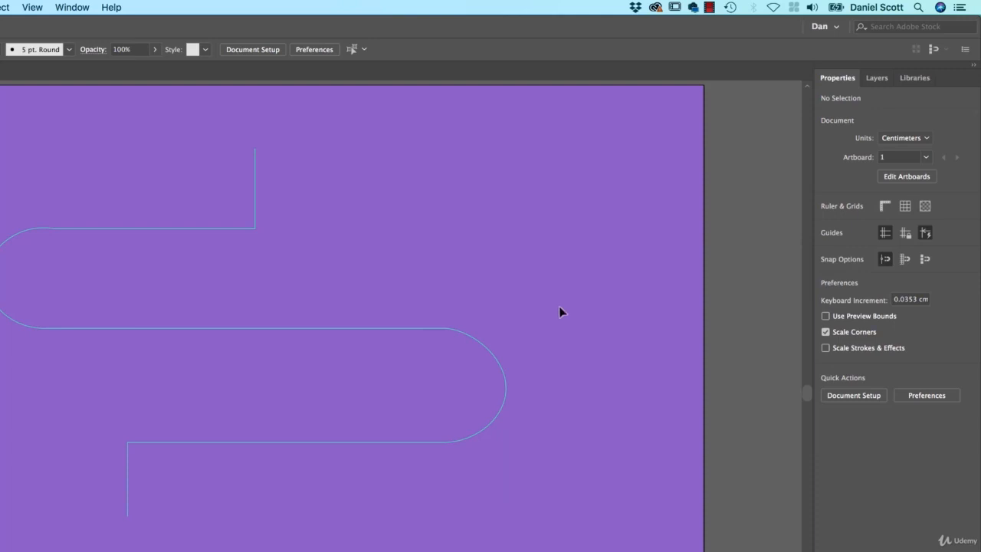
mouse_move(199, 248)
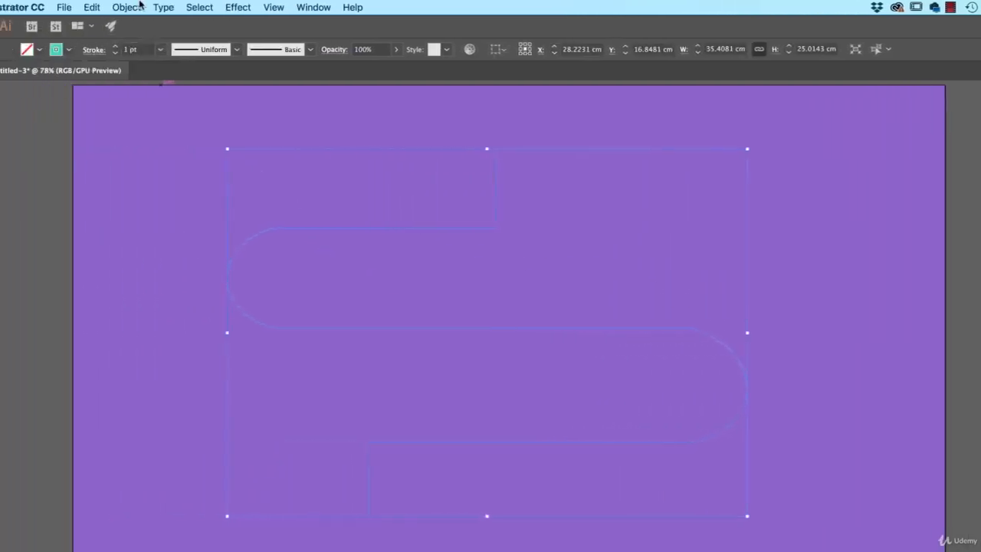
- Offset Path 0.3528 cm with Preview on, trying Round joins then settling on Bevel
click(180, 6)
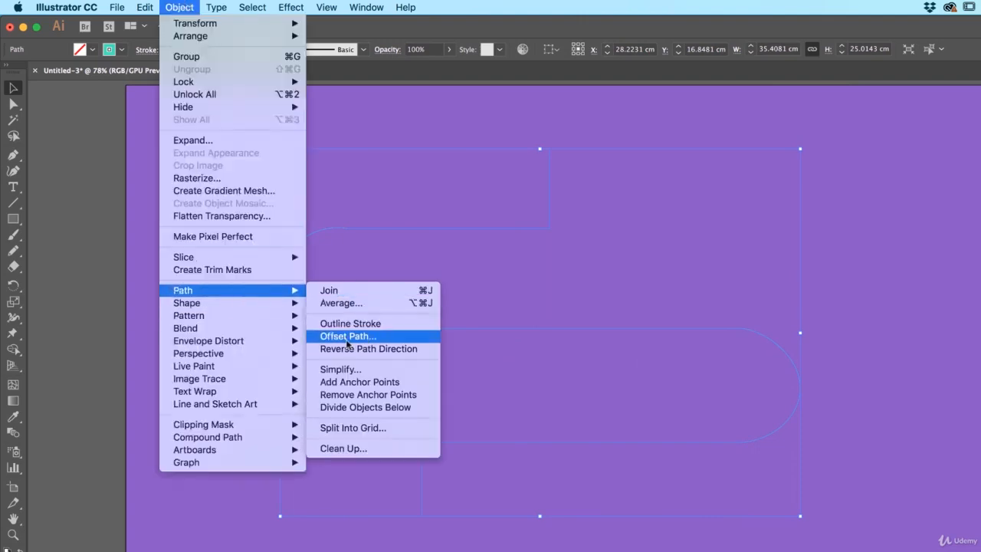
click(346, 336)
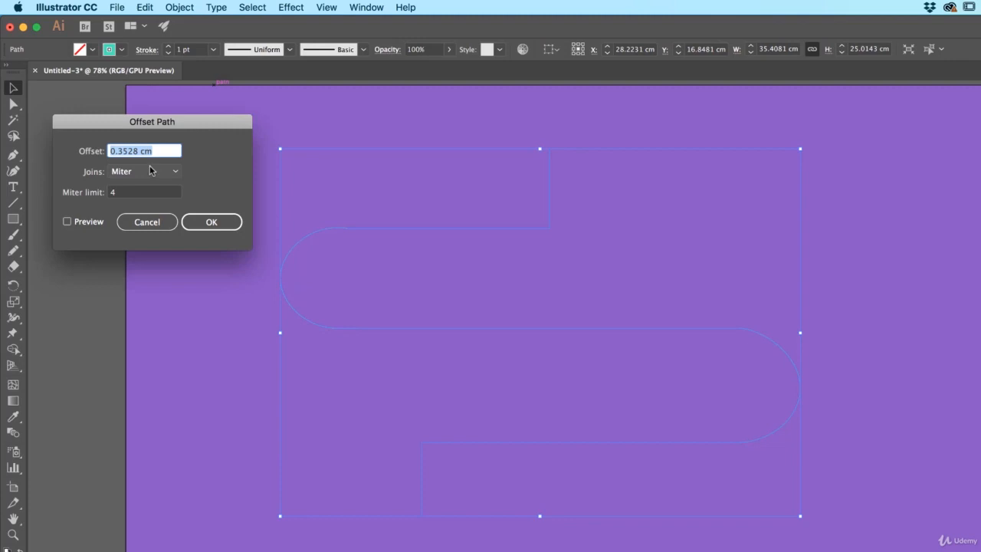
click(68, 221)
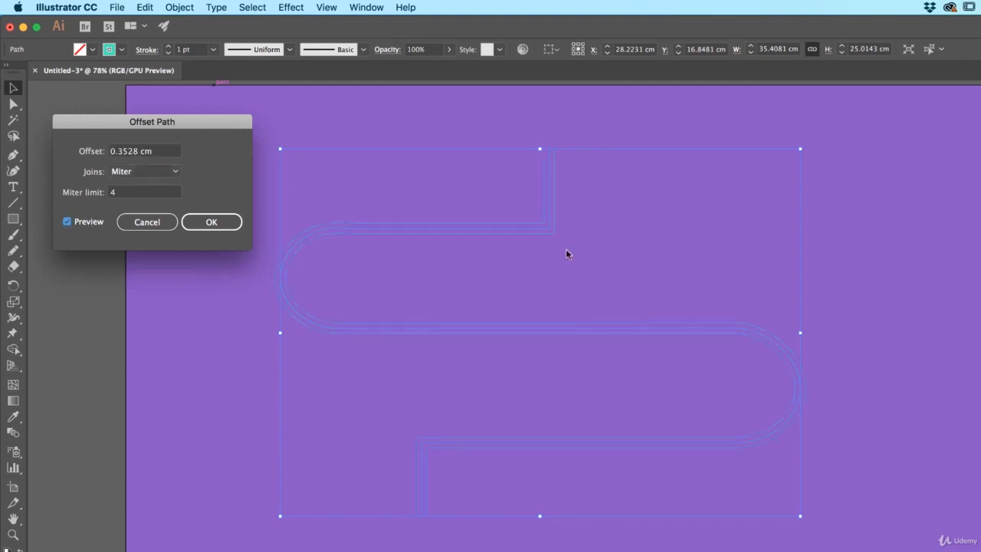
mouse_move(160, 156)
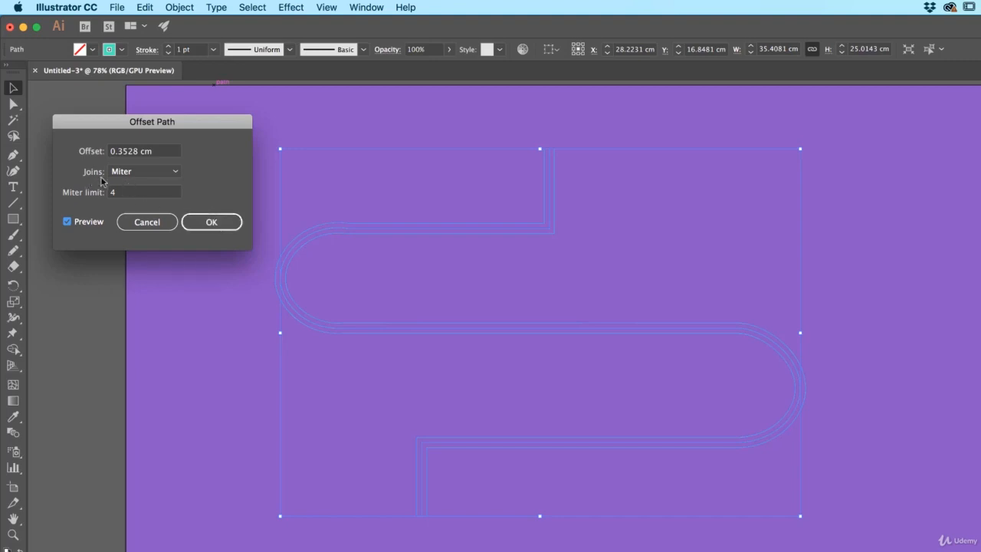
mouse_move(417, 519)
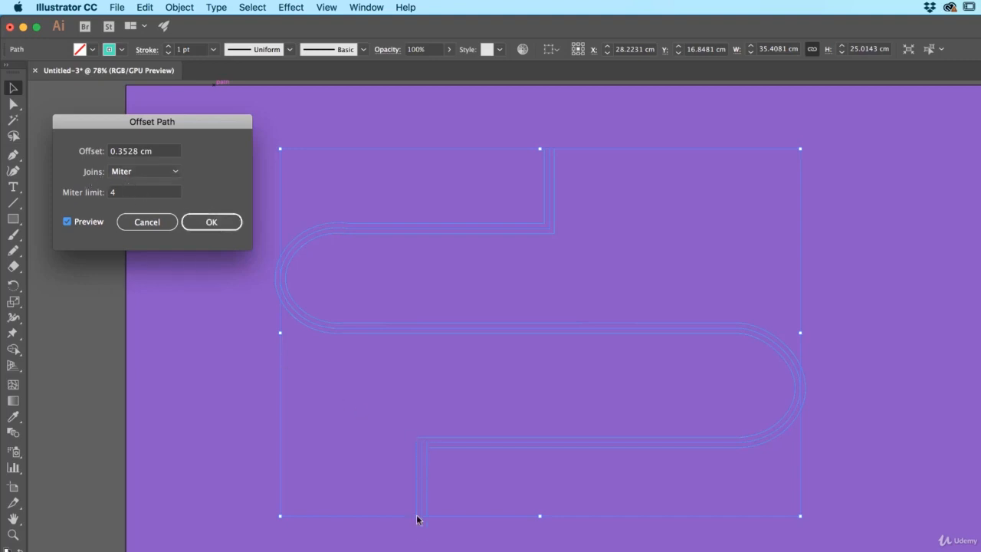
mouse_move(417, 448)
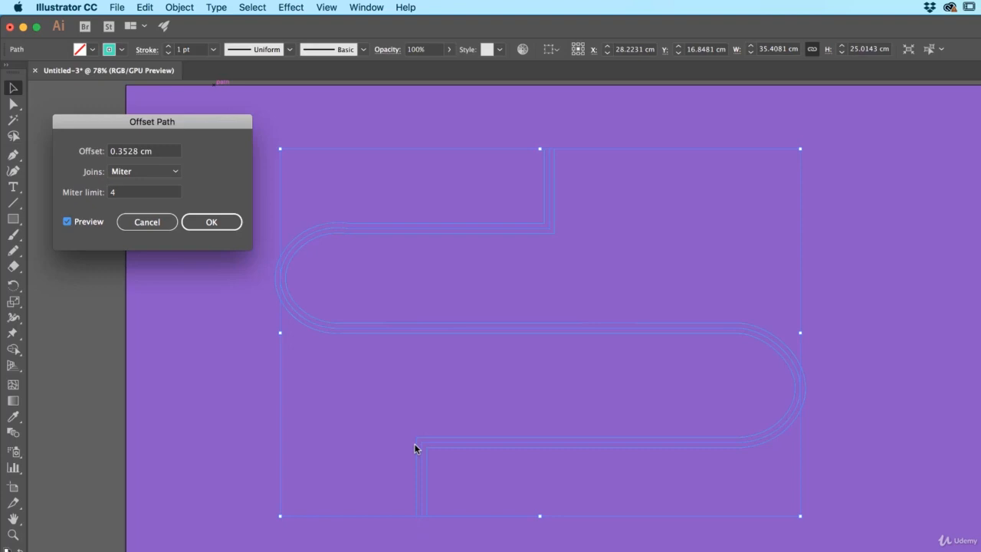
click(144, 171)
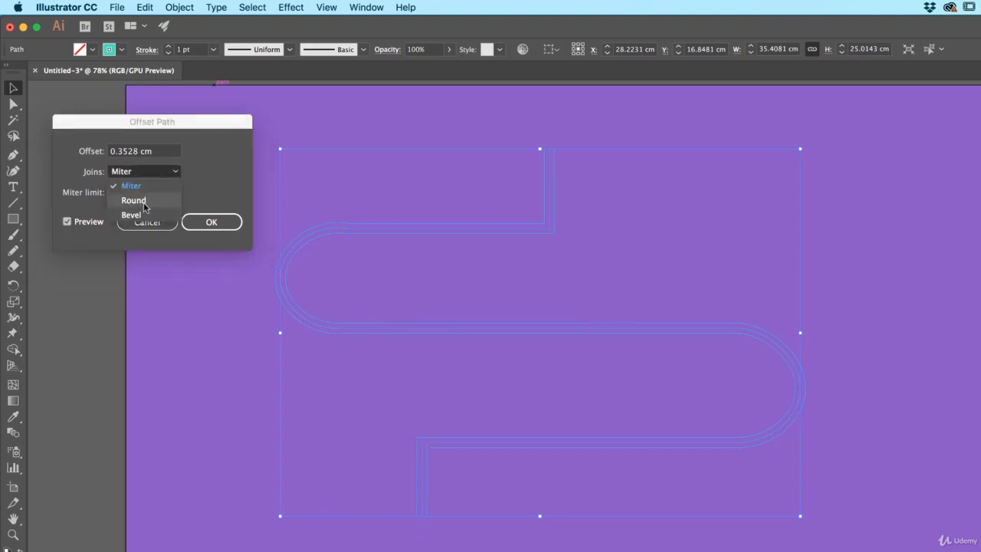
click(133, 199)
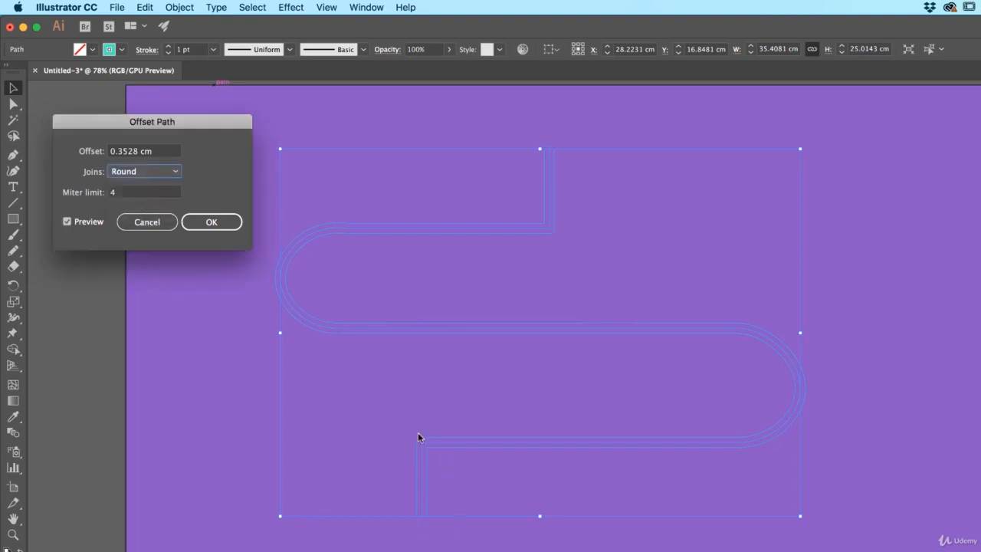
click(144, 171)
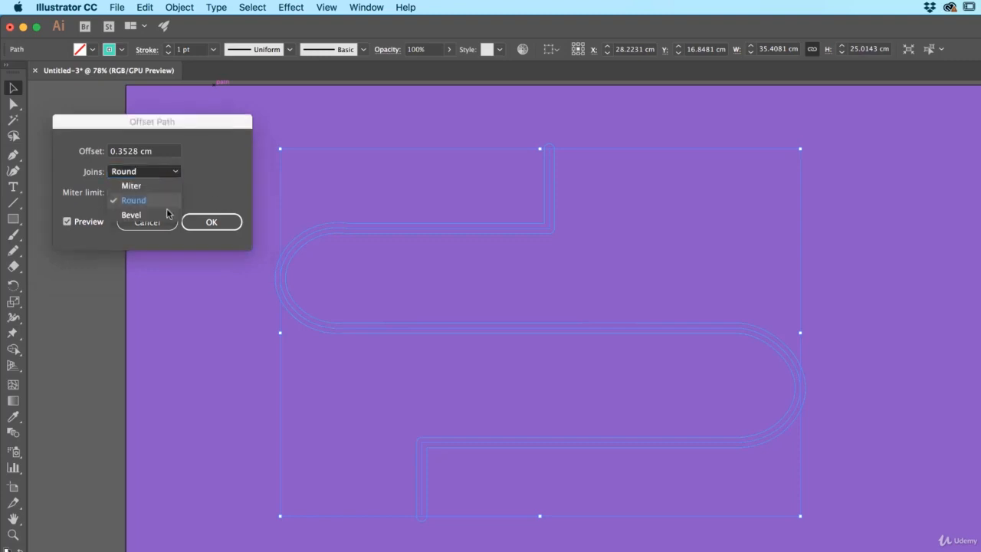
click(131, 214)
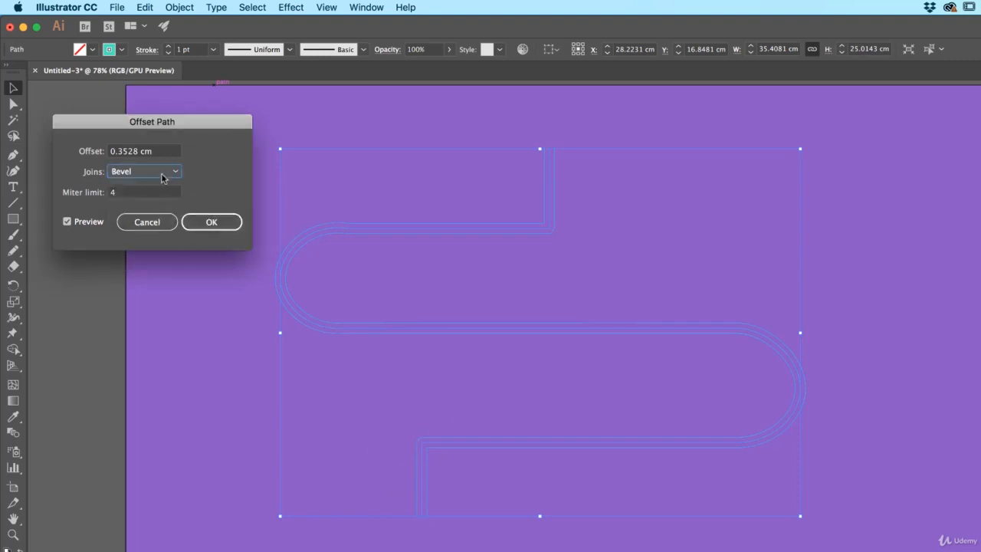
click(212, 221)
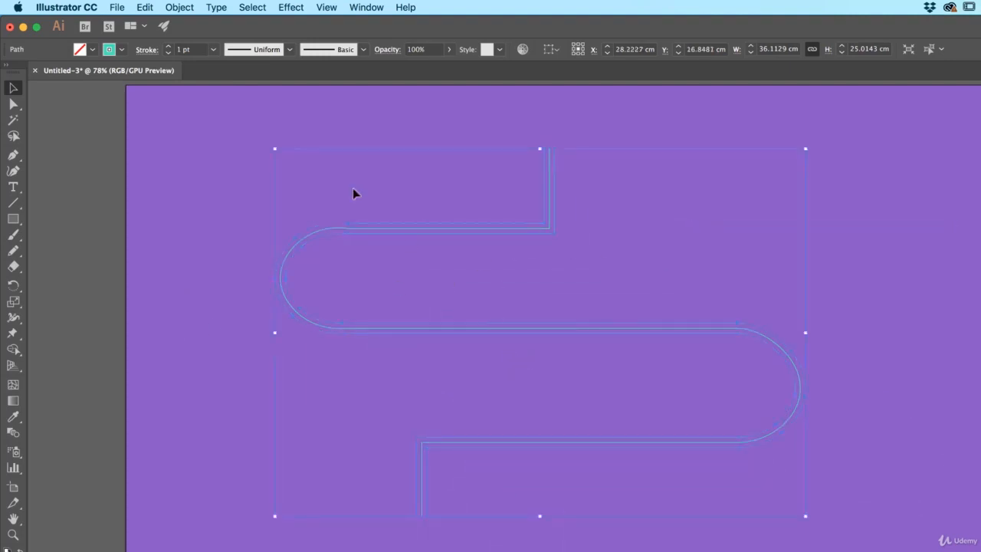
- Apply a second 0.3528 cm Offset Path and marquee the top end points of the lines
click(180, 6)
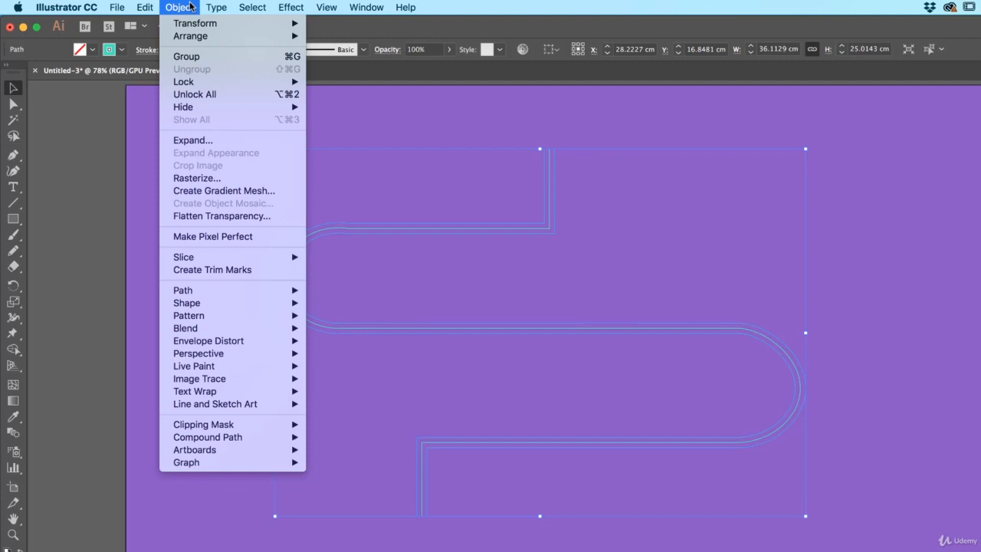
mouse_move(183, 290)
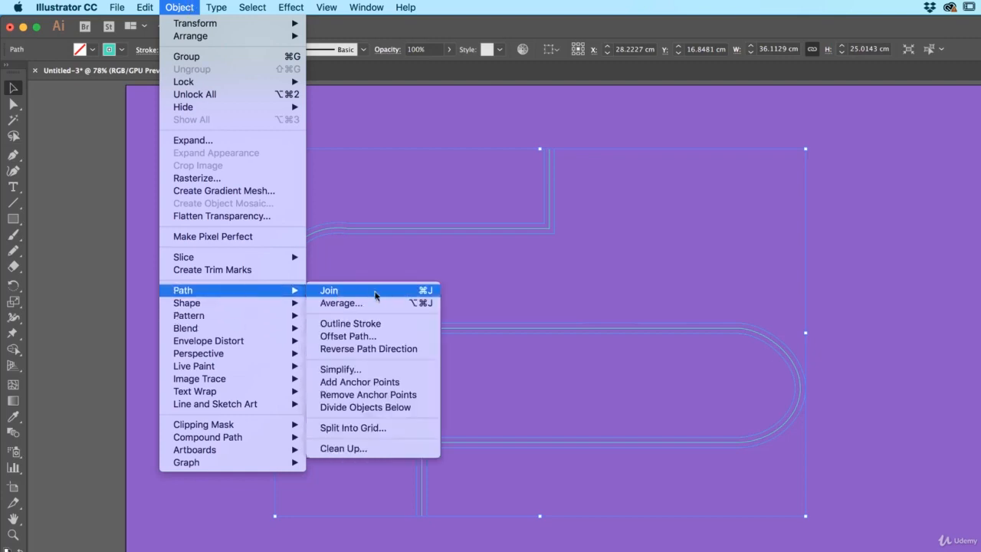
click(346, 336)
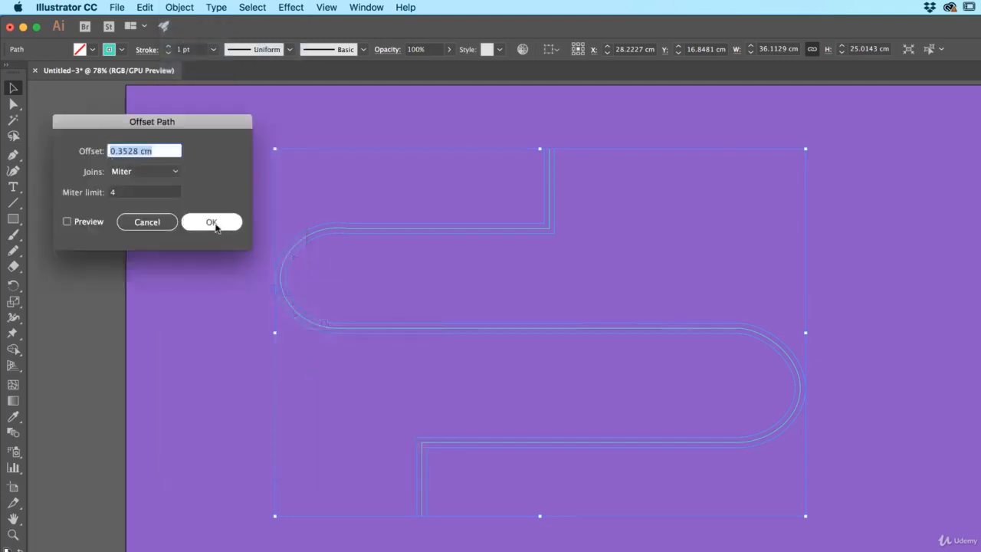
click(212, 220)
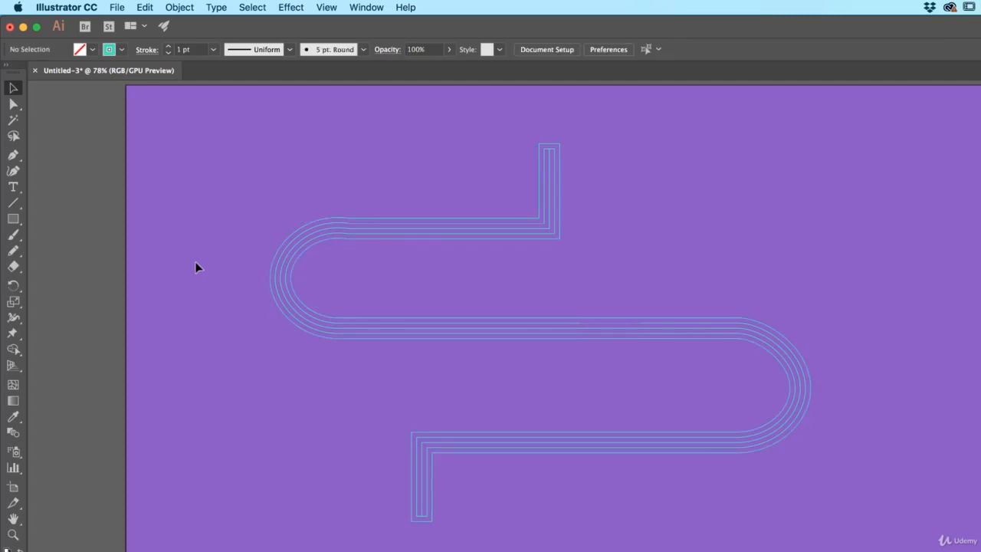
mouse_move(255, 199)
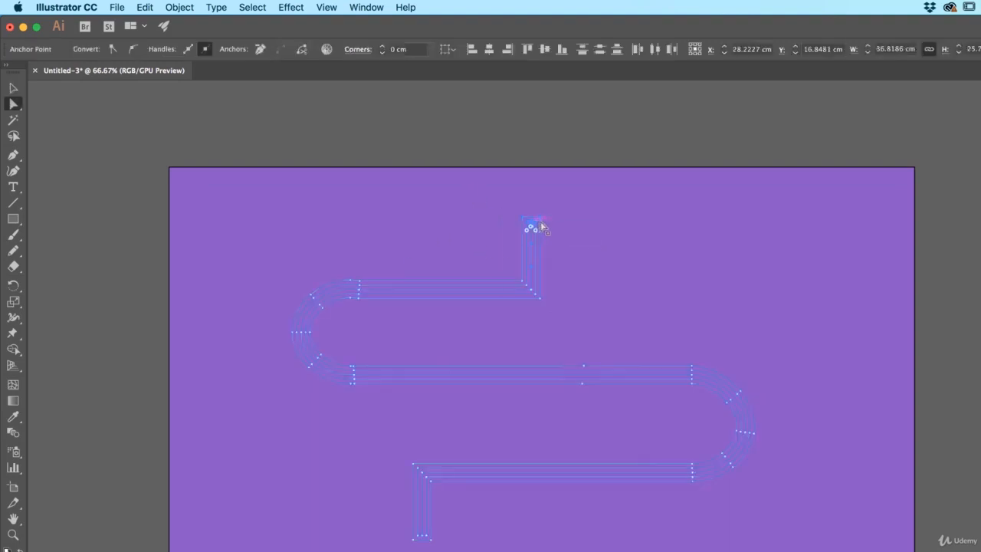
drag(533, 227, 530, 156)
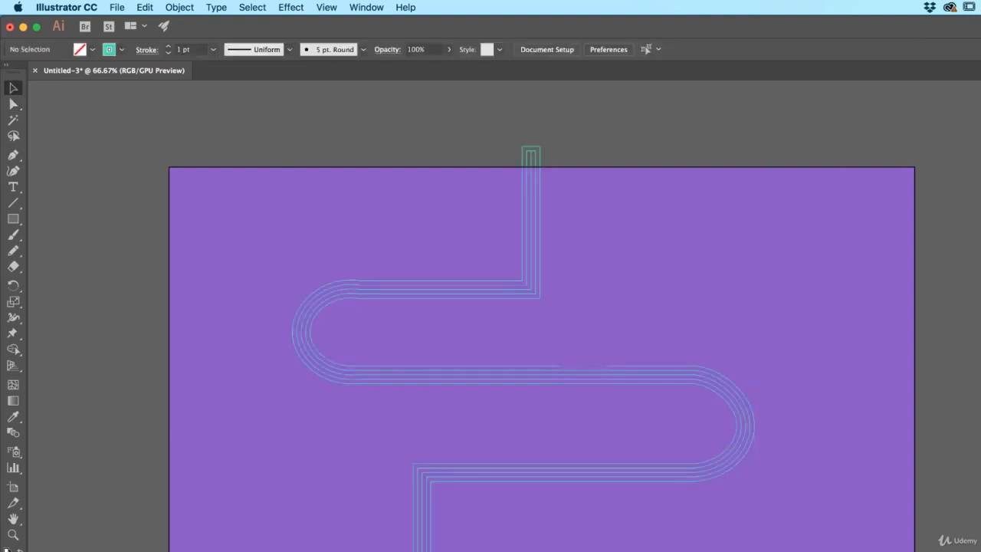
mouse_move(429, 221)
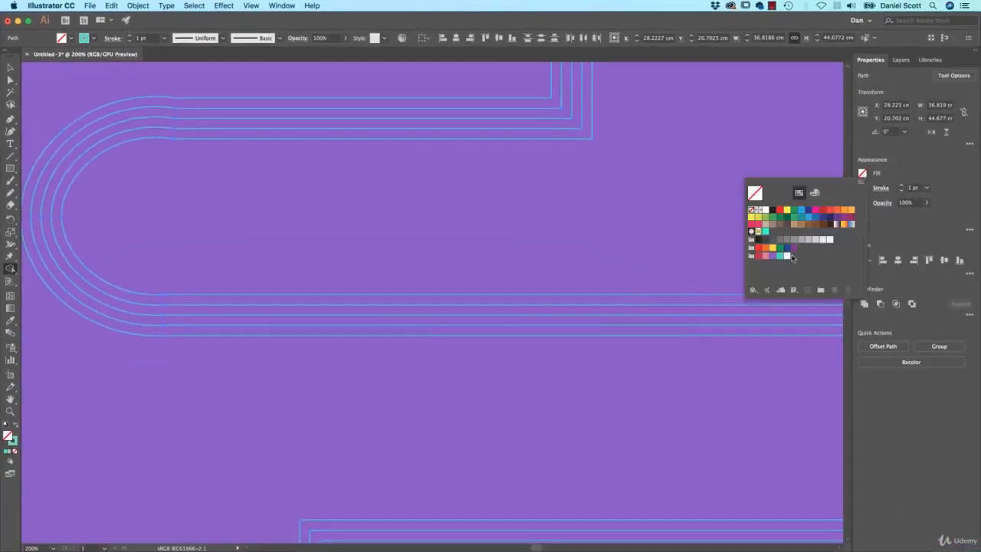
click(763, 256)
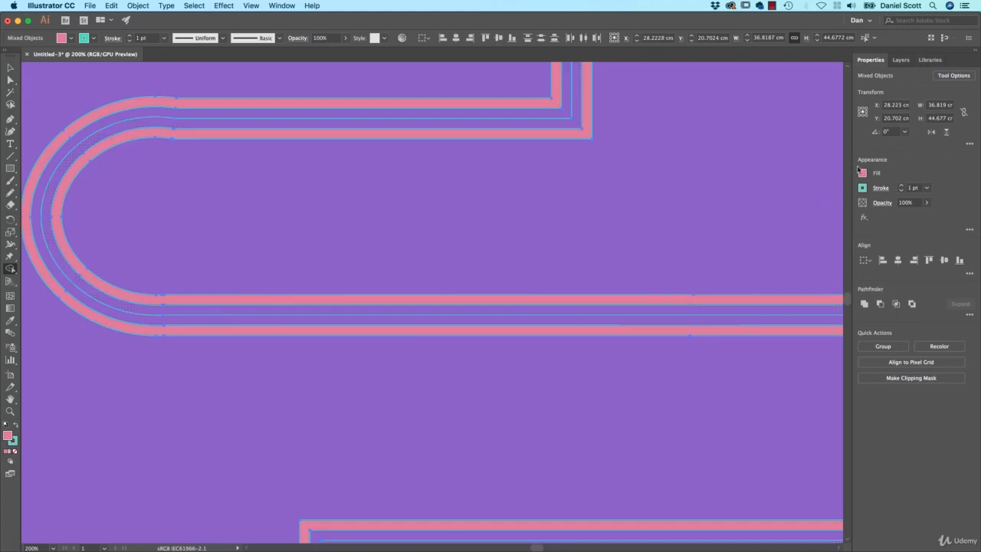
click(861, 171)
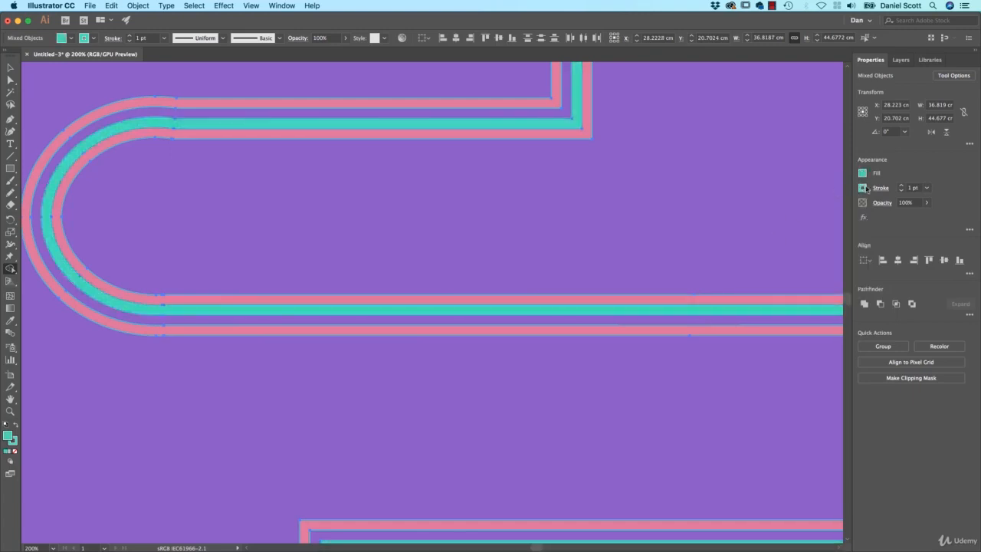
click(863, 172)
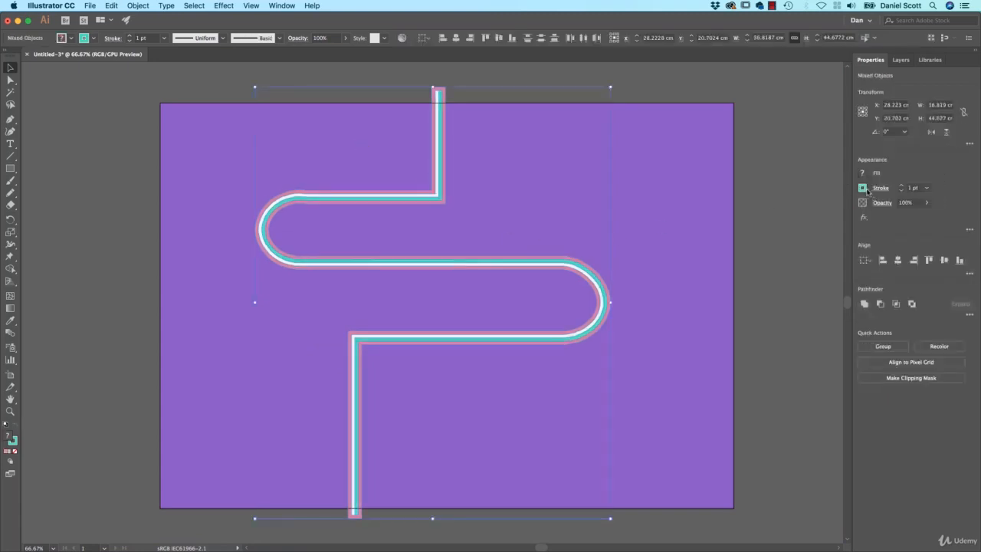
click(671, 184)
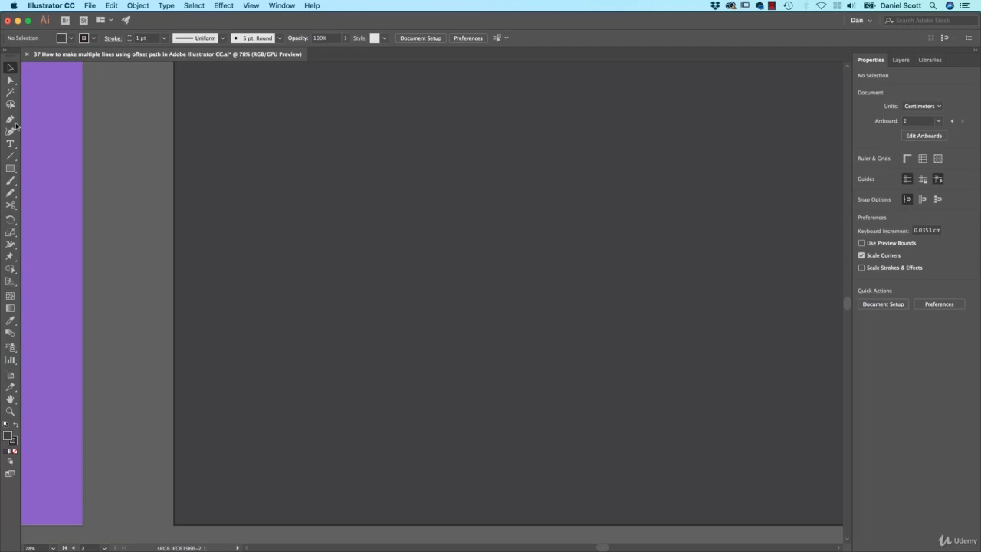
- Place a point-text object on the canvas reading DAN
click(11, 144)
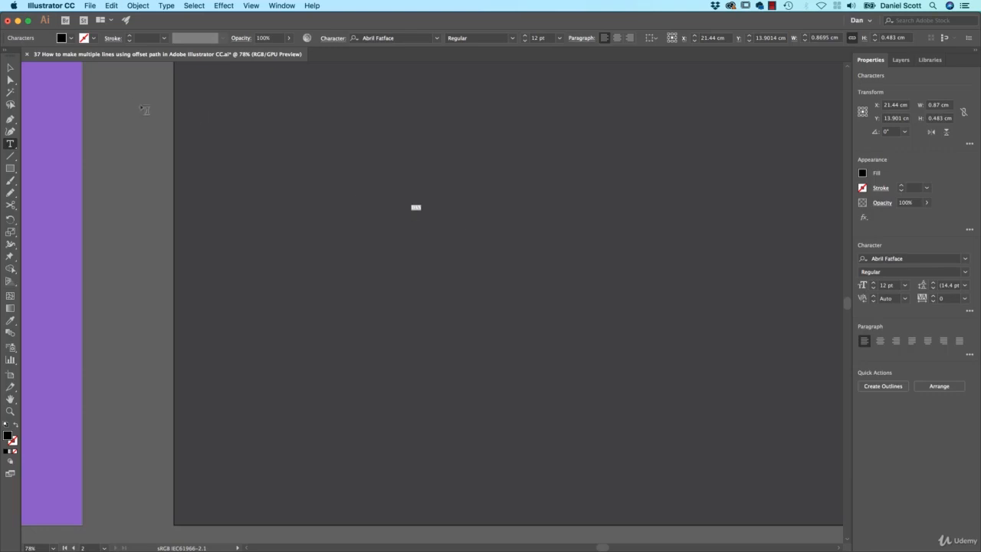
click(416, 207)
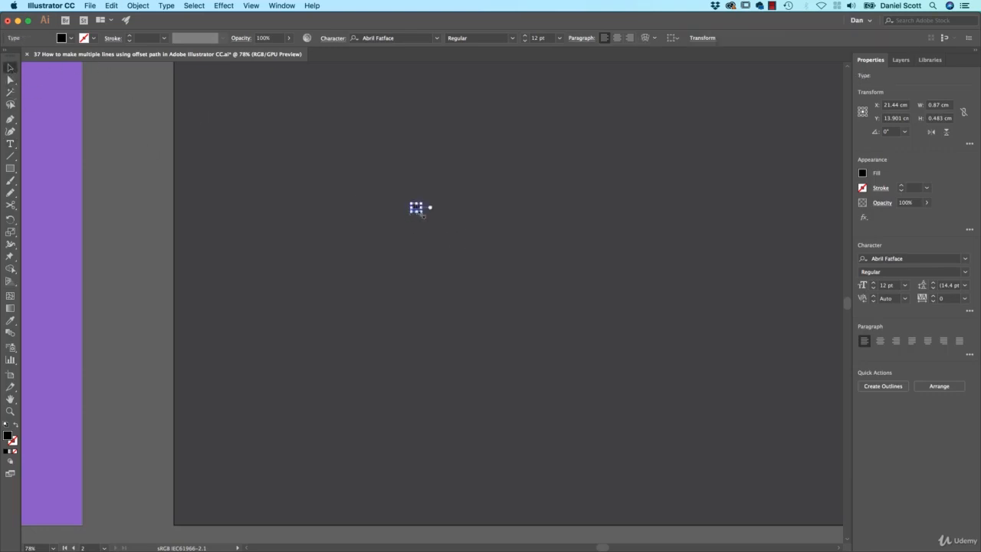
text(DAN)
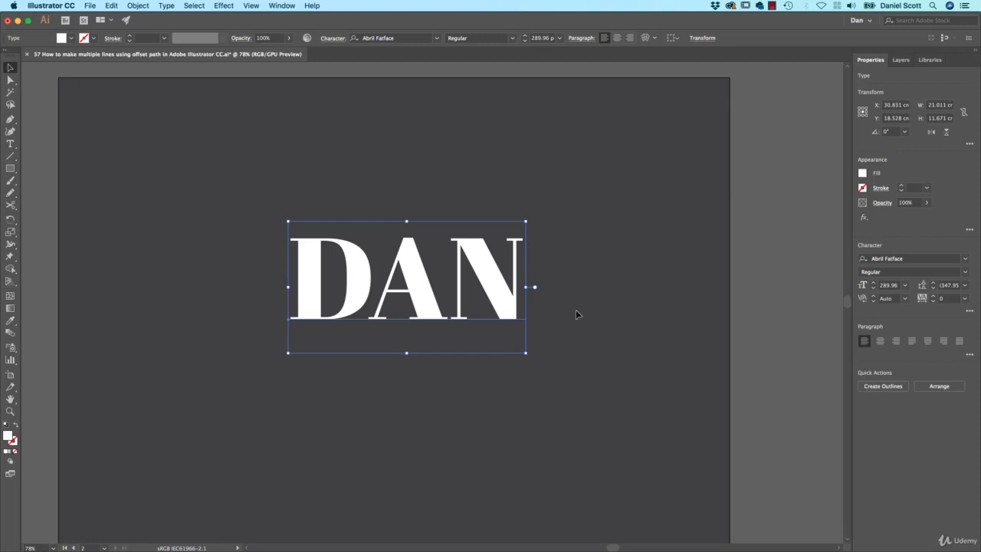
mouse_move(310, 310)
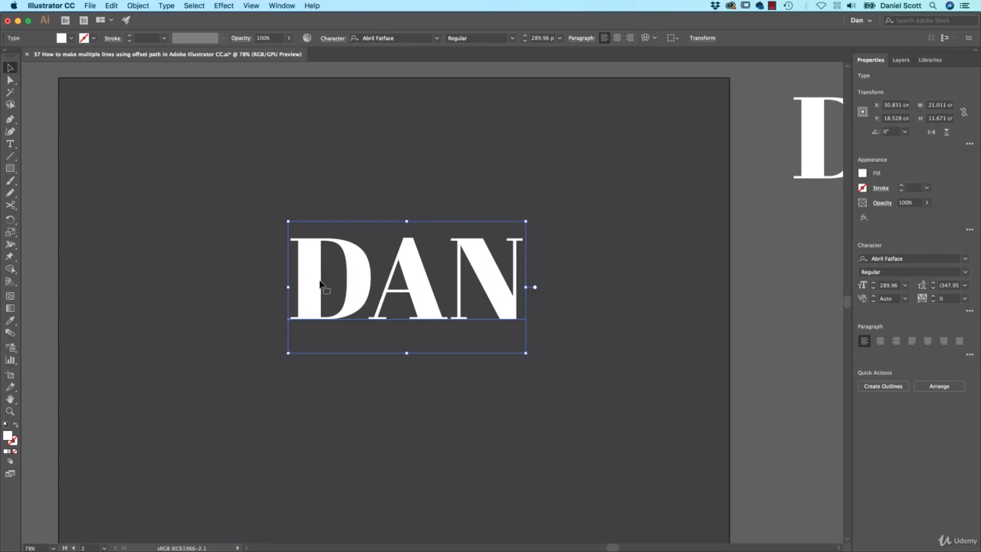
- Create Outlines from DAN and swap the white fill to a white stroke
click(138, 6)
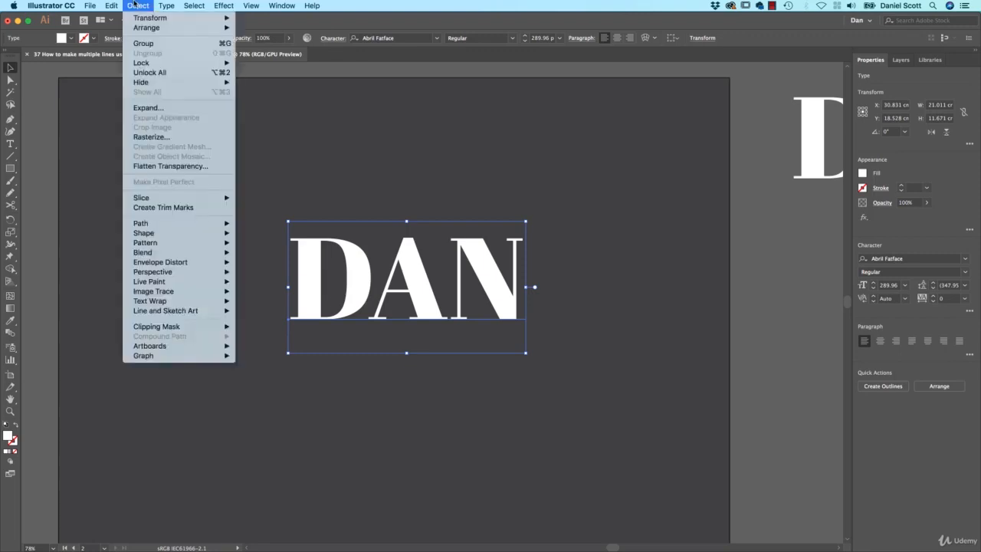
click(166, 6)
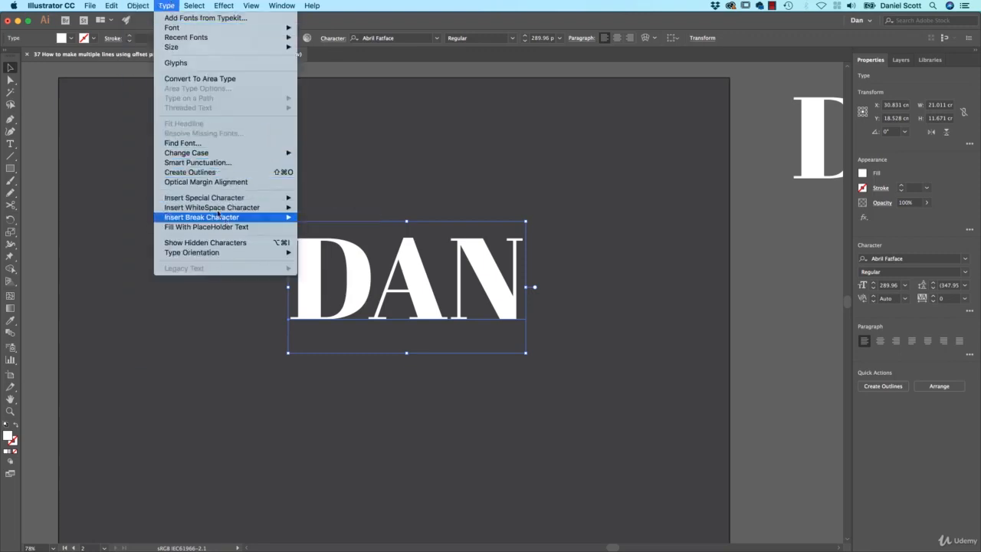
click(190, 171)
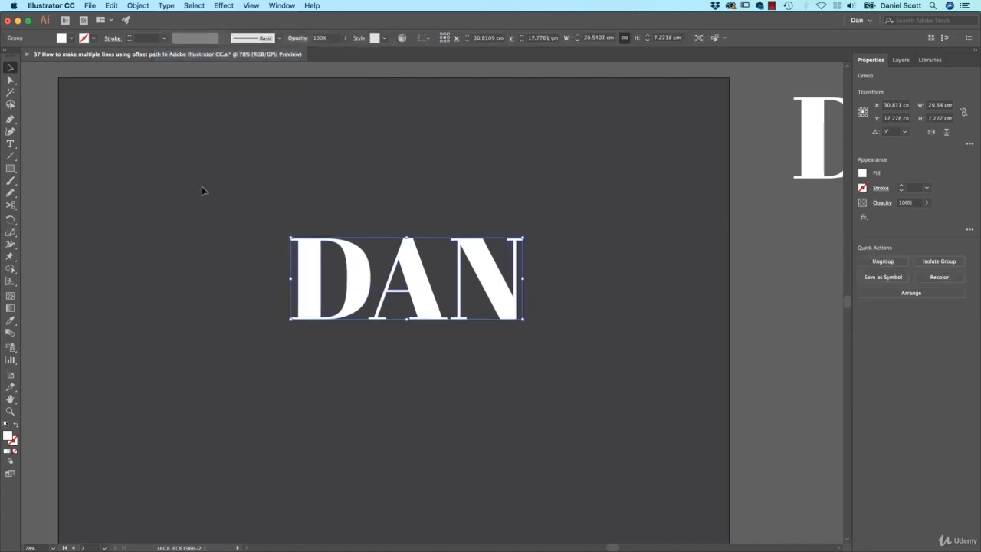
mouse_move(367, 264)
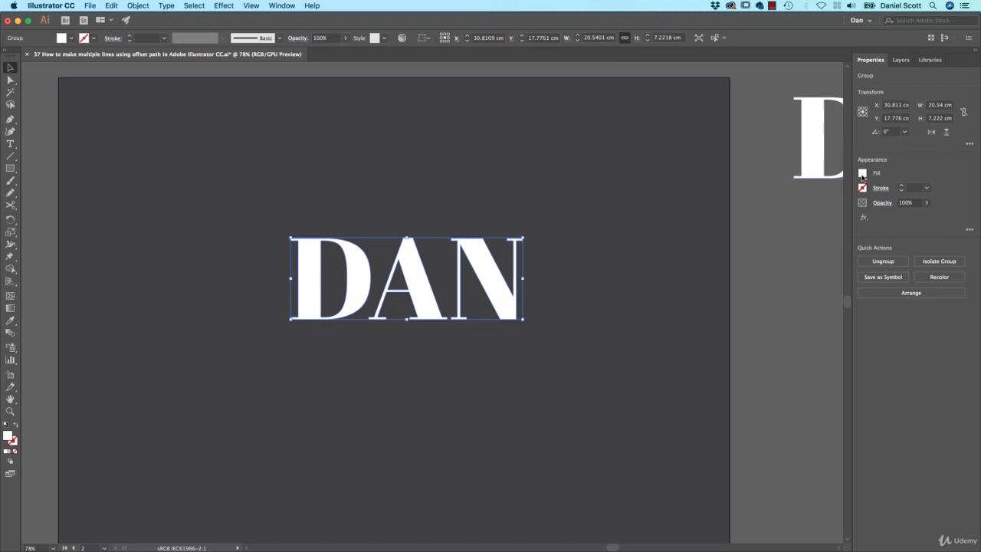
click(861, 171)
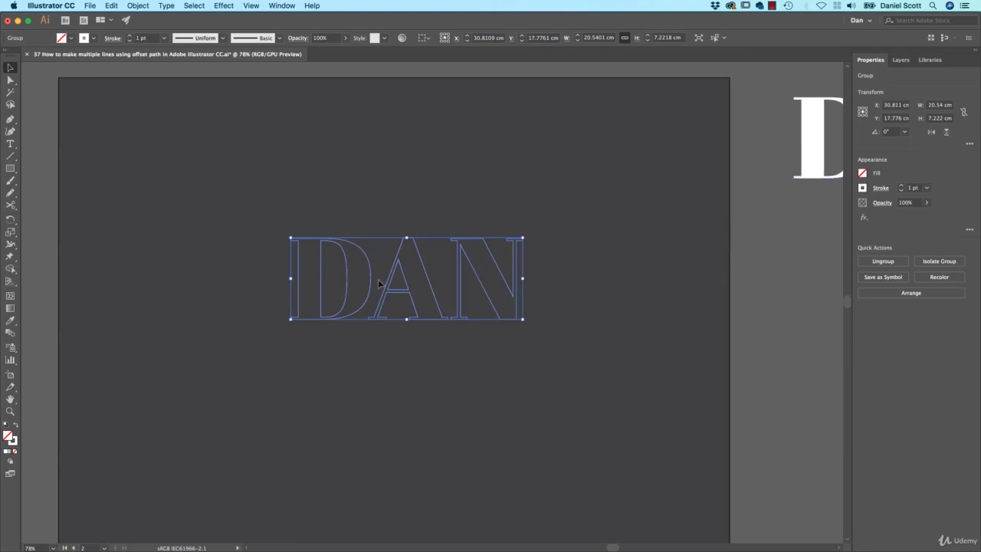
mouse_move(371, 262)
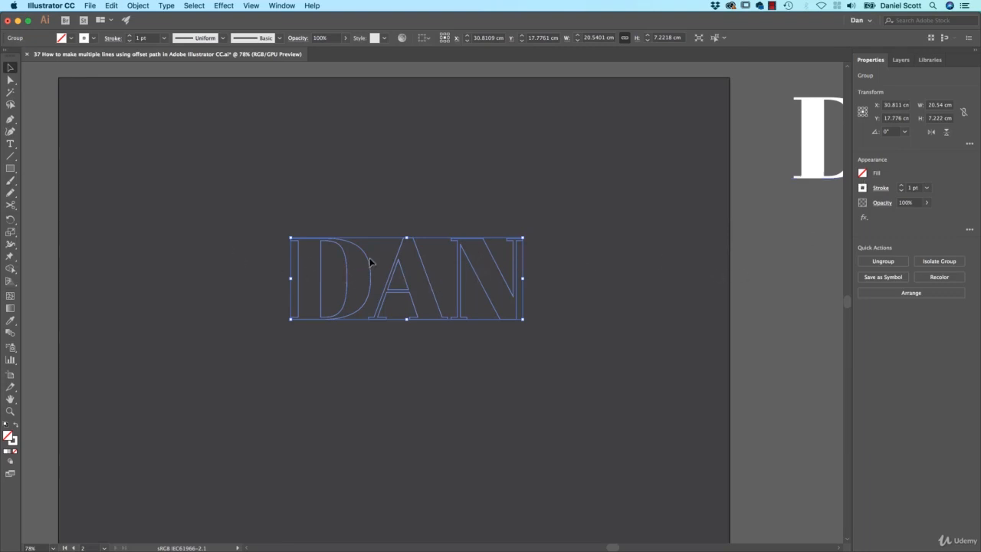
- Offset the letter outlines, trying 2.2, 1.2 and 0.4 cm before confirming 0.3 cm
click(138, 6)
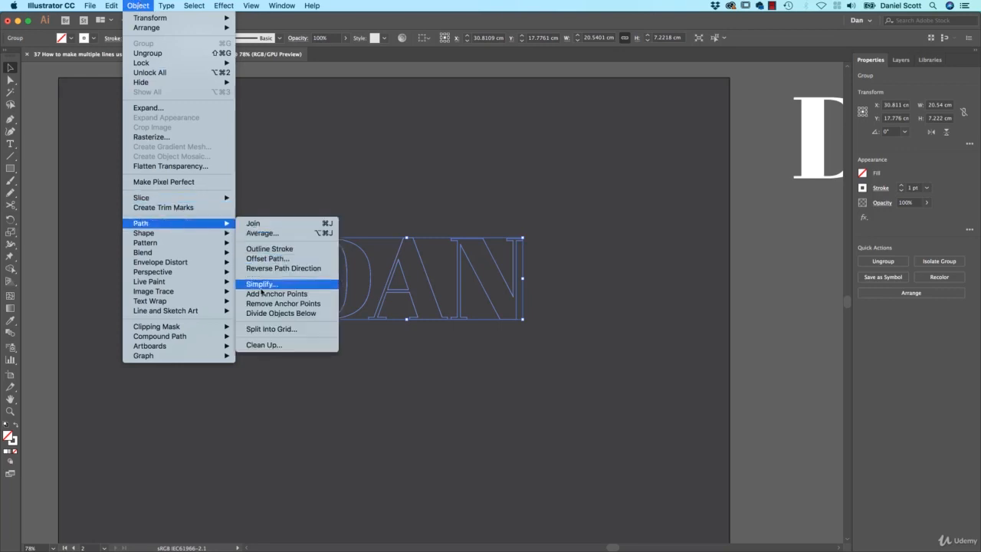
mouse_move(144, 232)
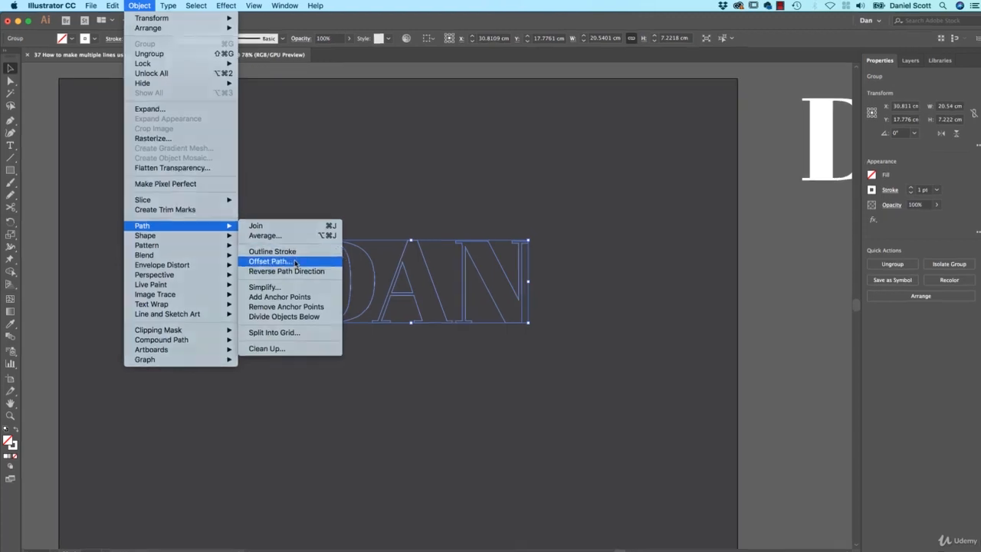
click(268, 261)
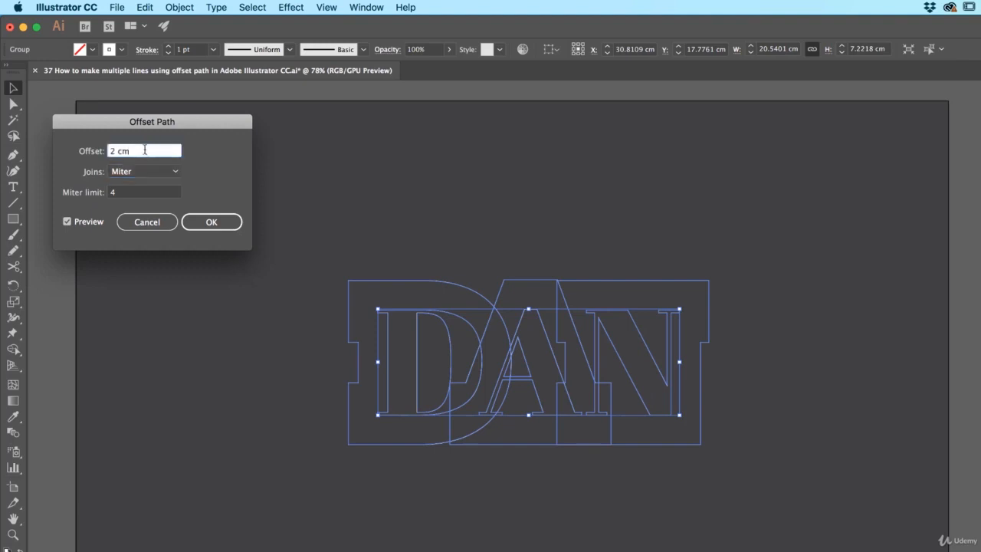
text(2.2 cm)
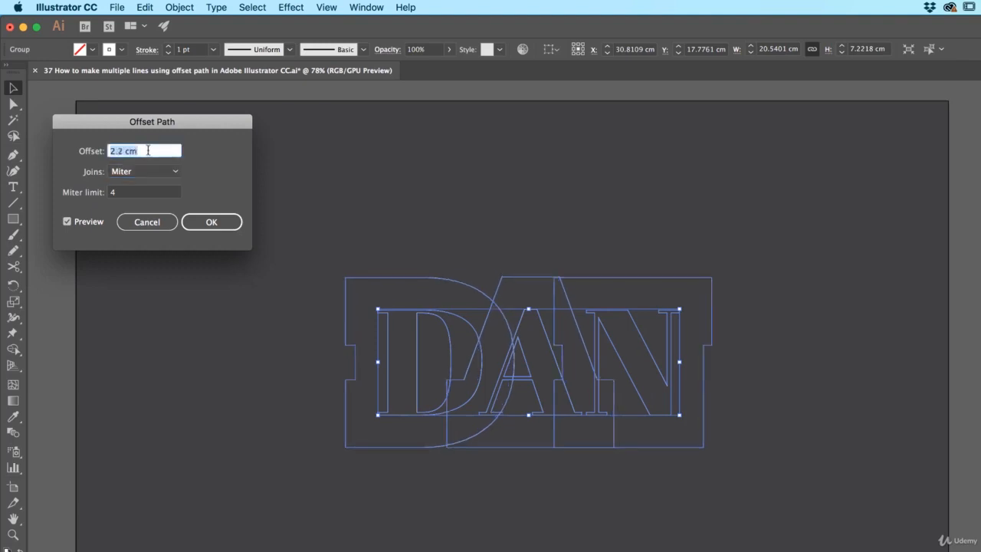
text(1.2 cm)
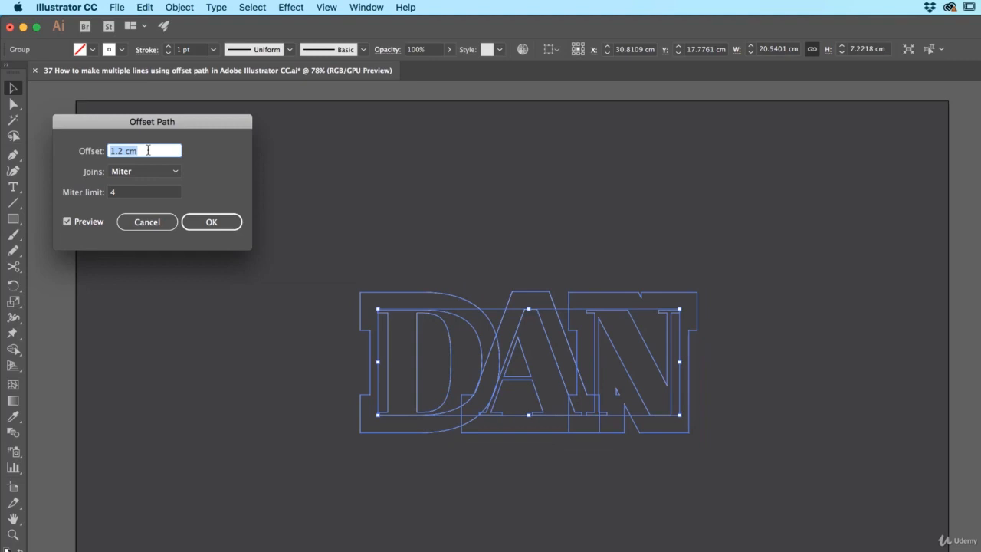
text(0.4 cm)
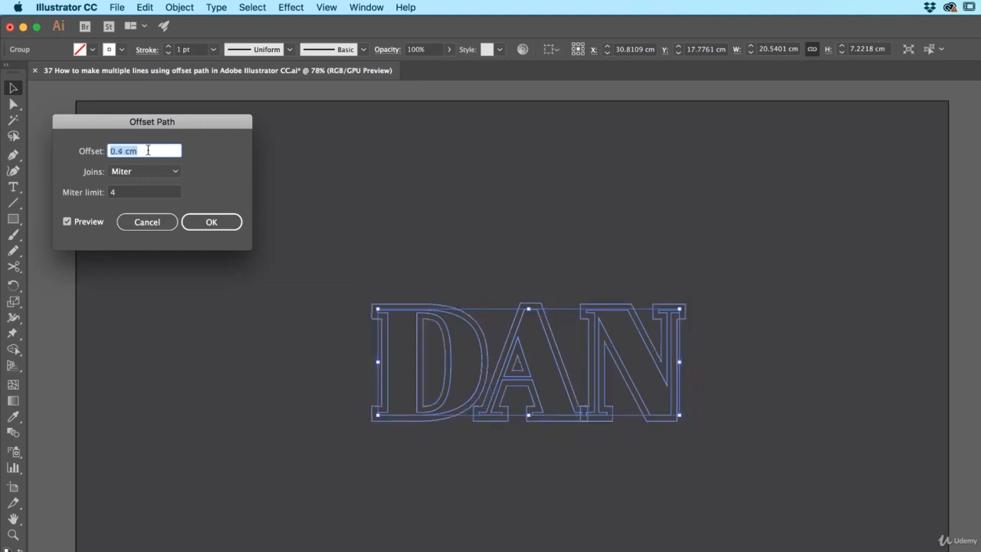
text(0.3 cm)
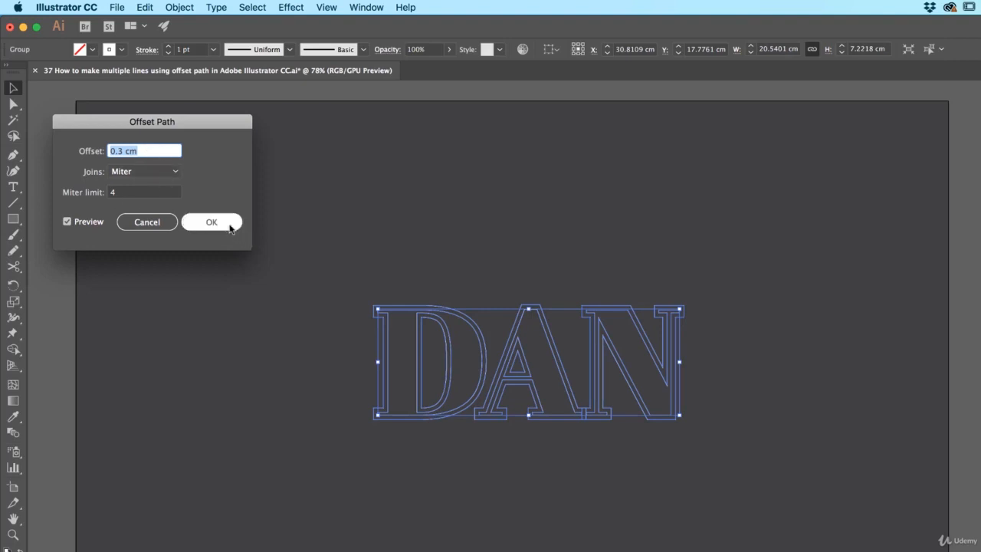
click(211, 221)
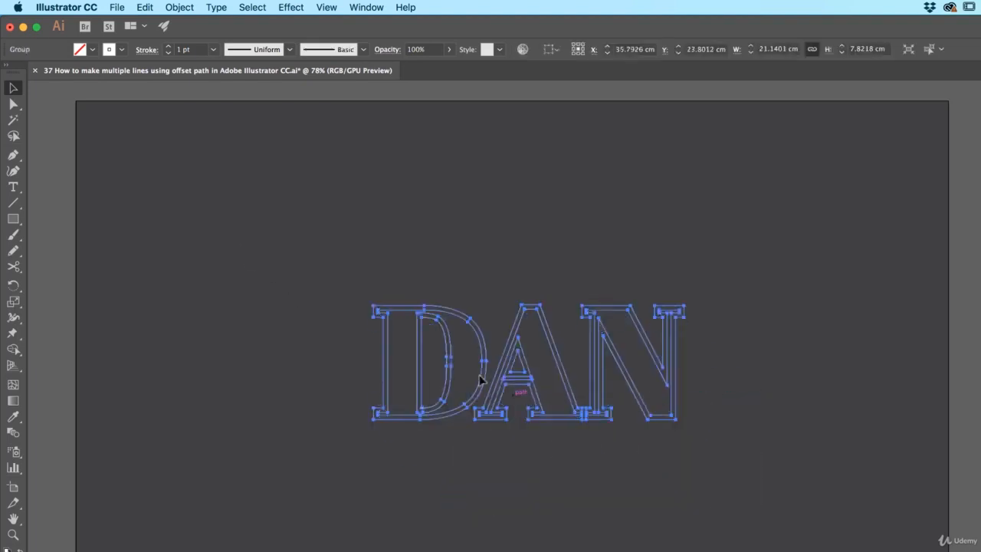
- Ungroup the letters and apply a -0.3 cm inner Offset Path with Preview, then deselect
right_click(483, 380)
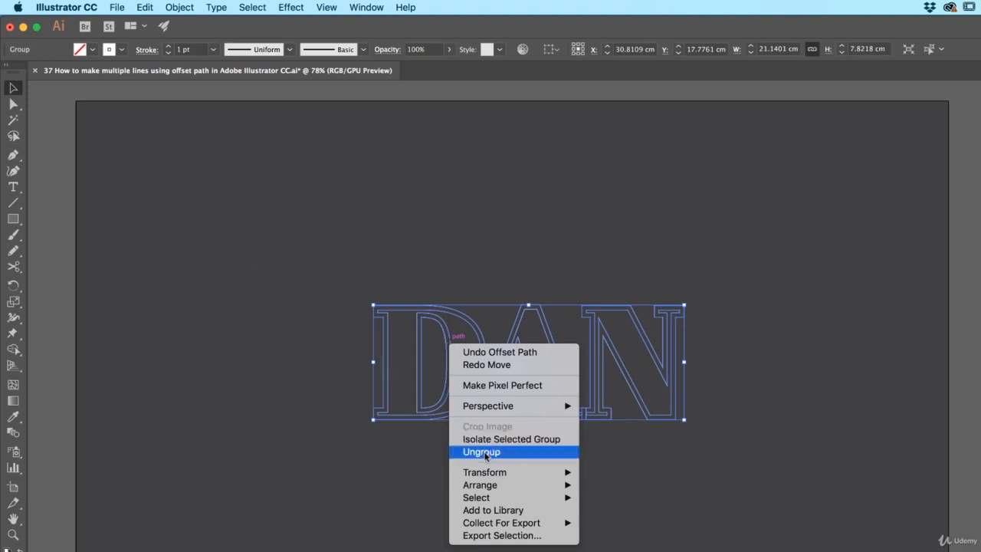
click(481, 451)
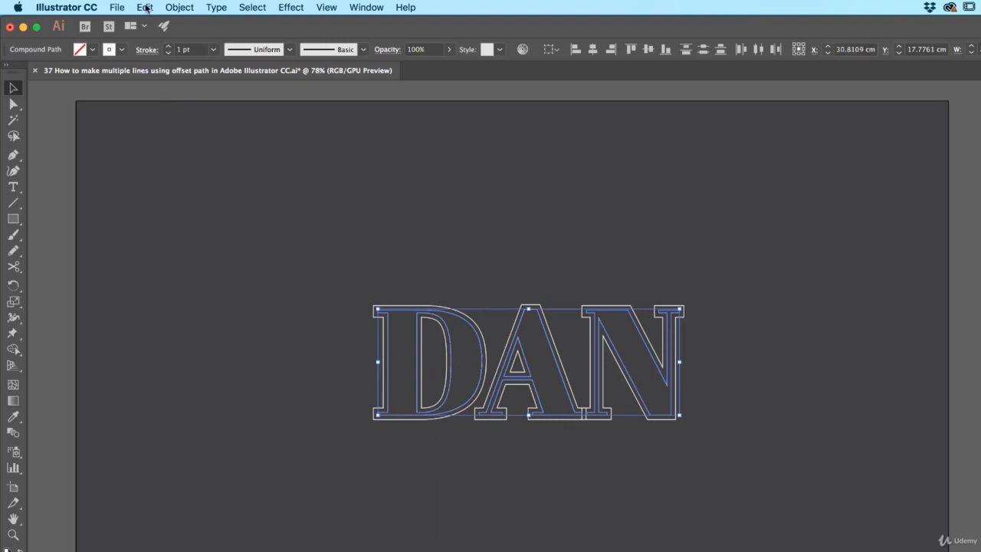
click(178, 6)
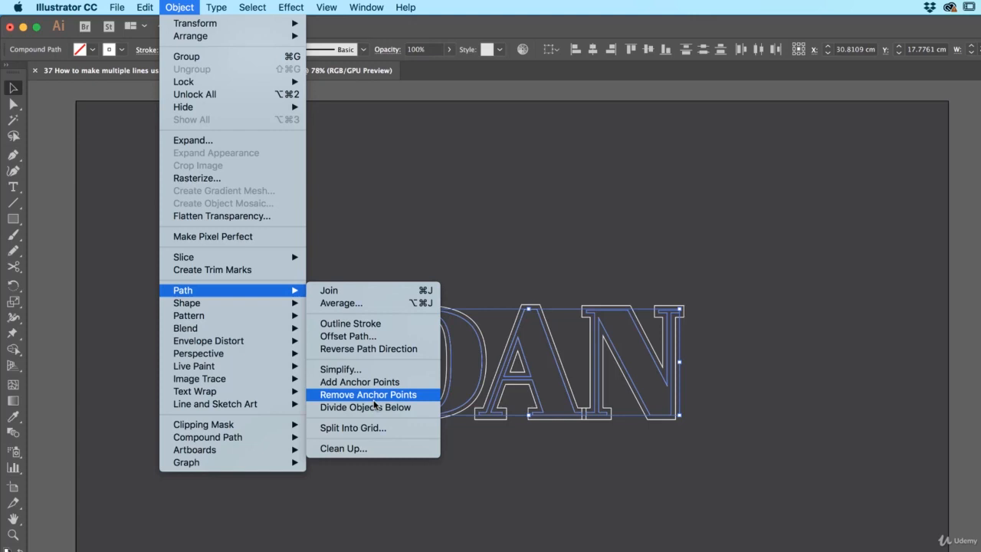
click(348, 335)
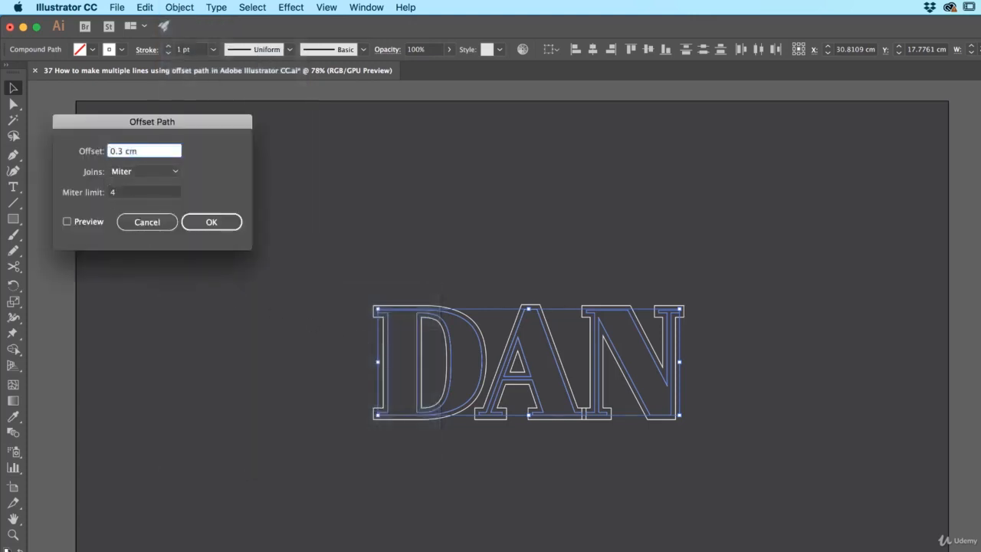
click(68, 221)
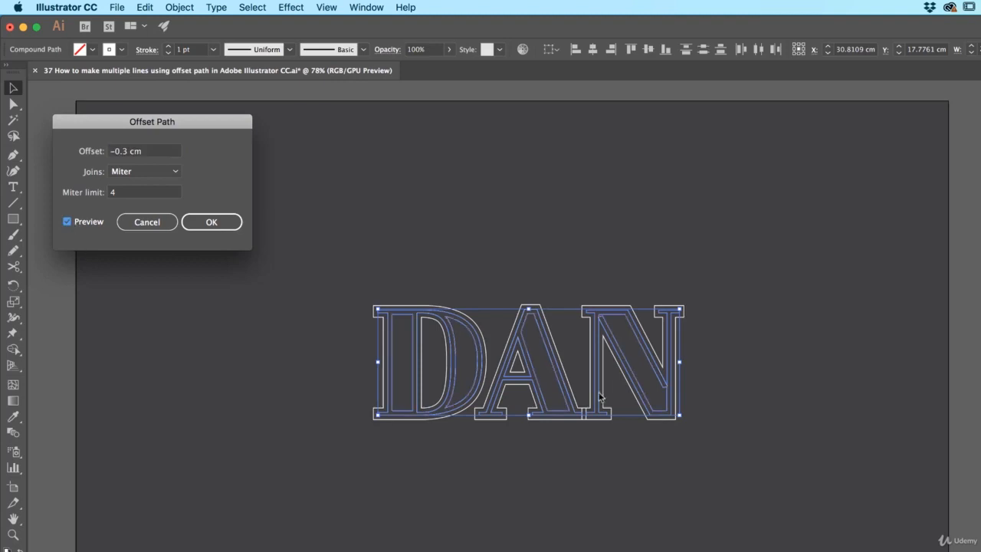
mouse_move(666, 392)
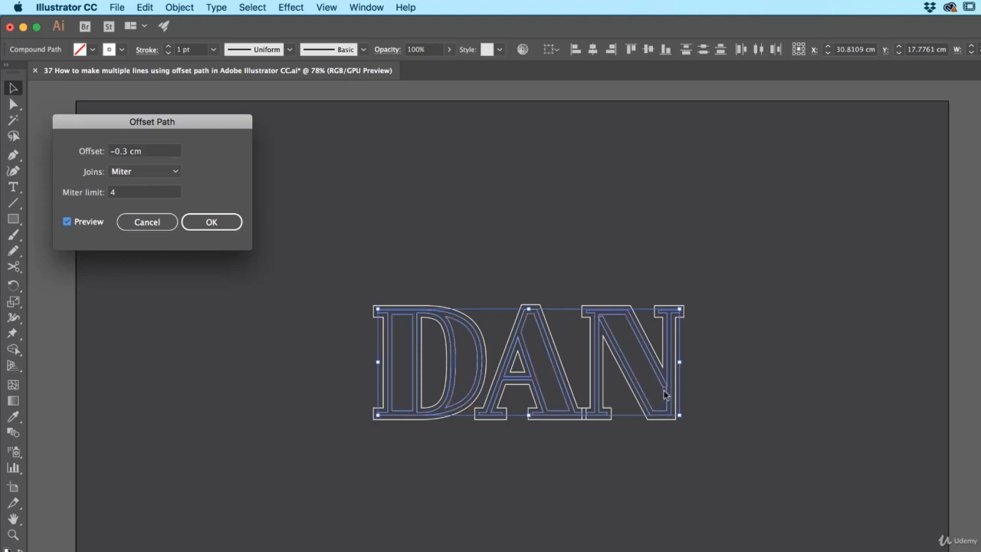
mouse_move(515, 389)
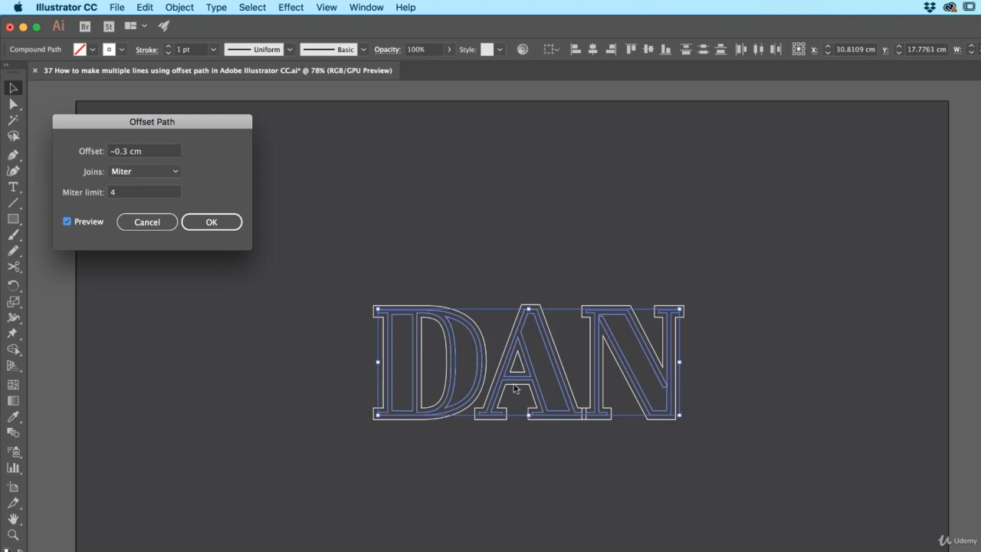
click(211, 220)
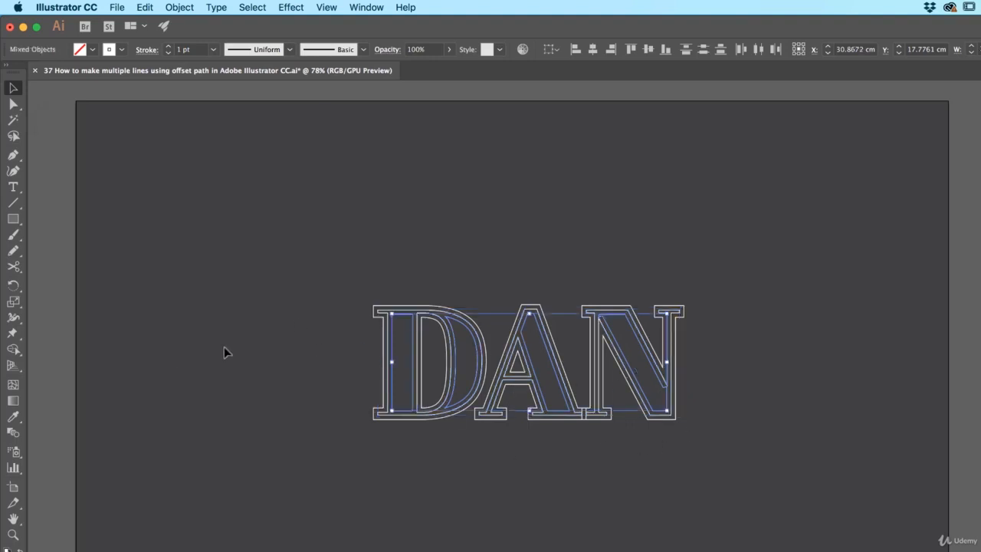
click(227, 351)
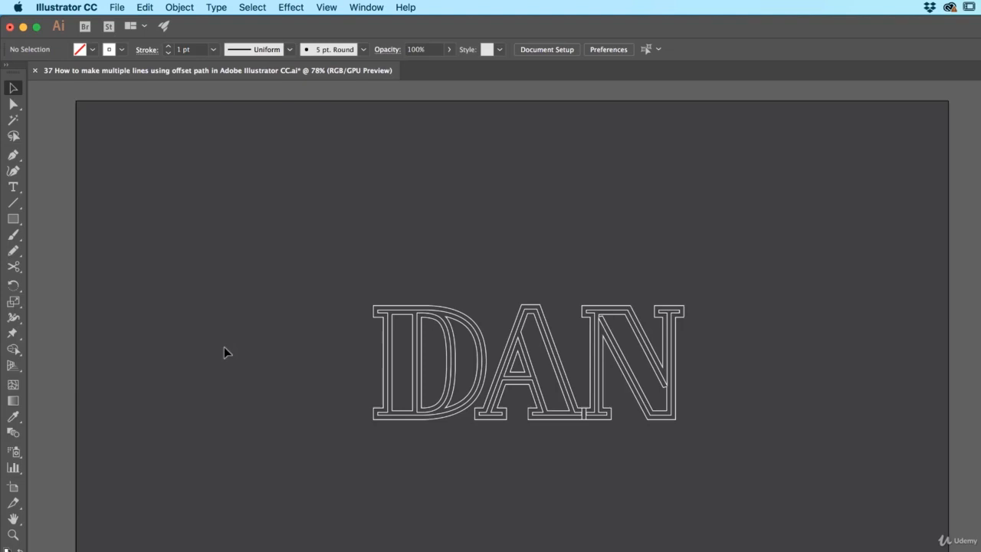
mouse_move(232, 359)
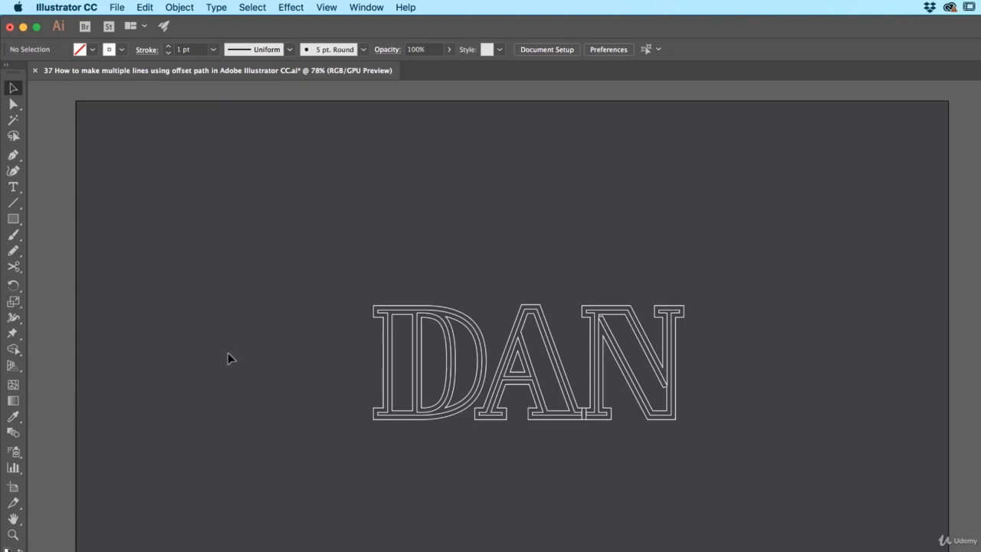
mouse_move(397, 332)
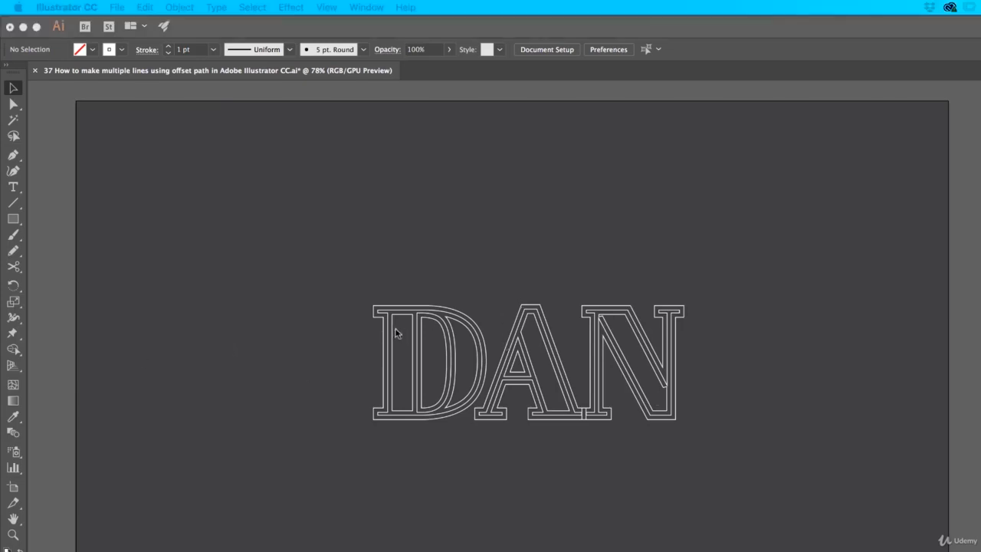
mouse_move(627, 366)
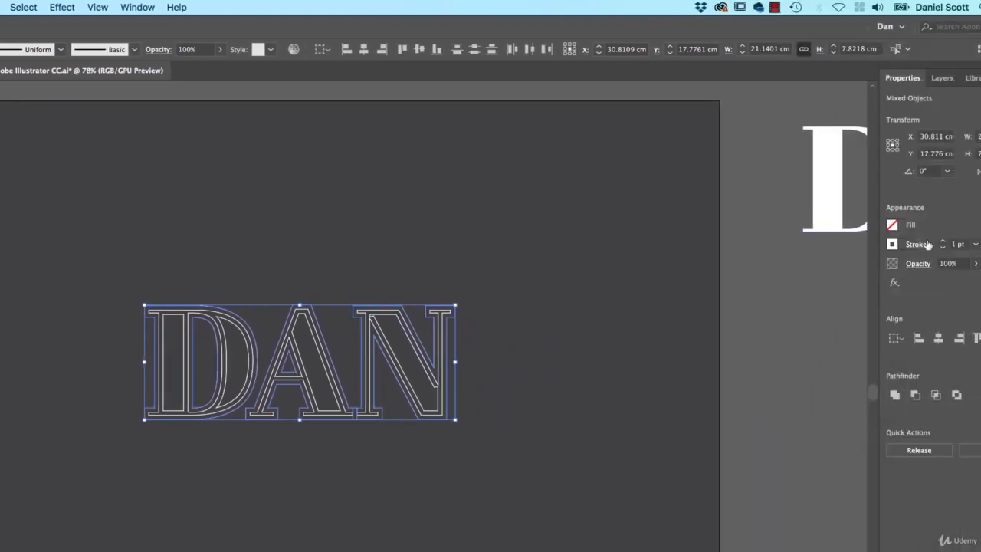
- Set the lettering stroke to white and scale the DAN artwork up
click(892, 243)
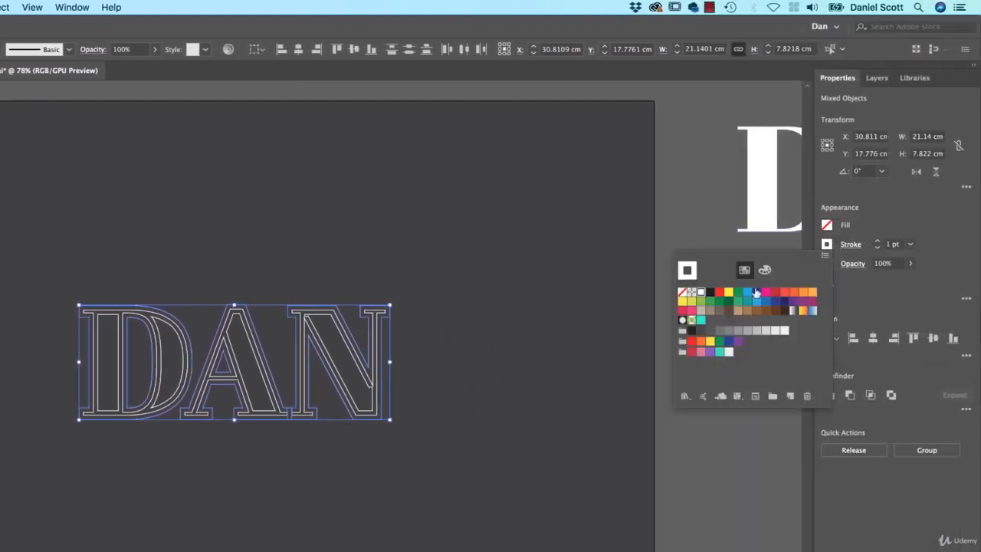
click(494, 420)
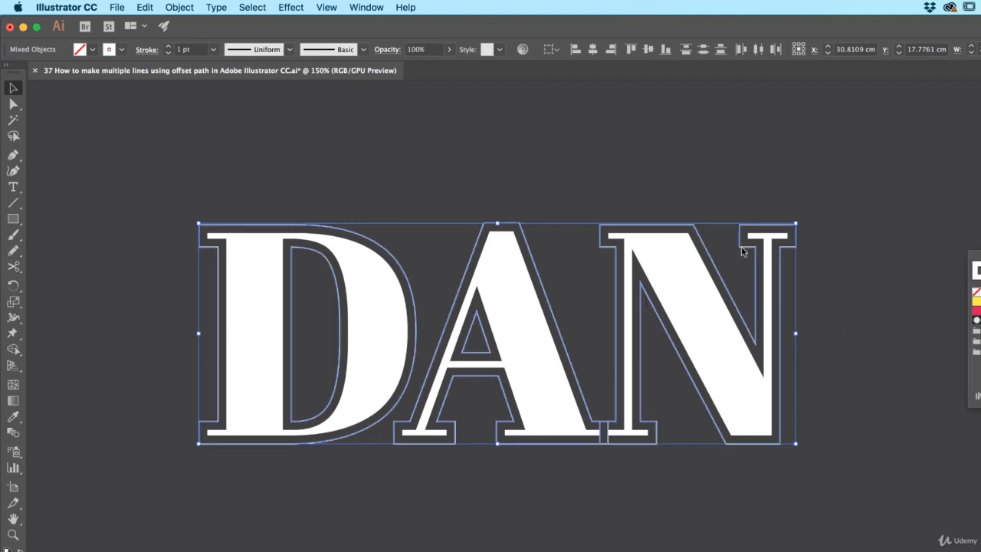
drag(742, 251, 795, 443)
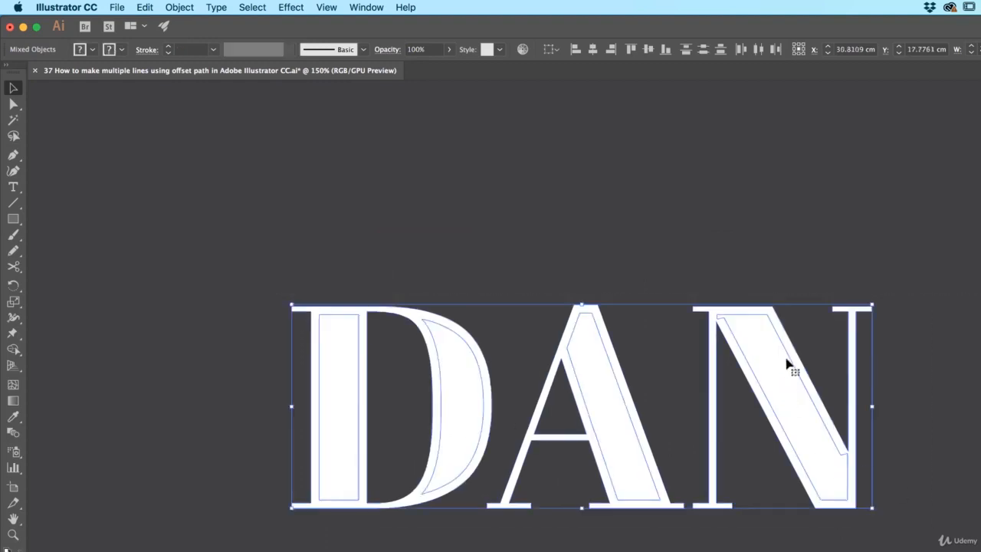
mouse_move(793, 398)
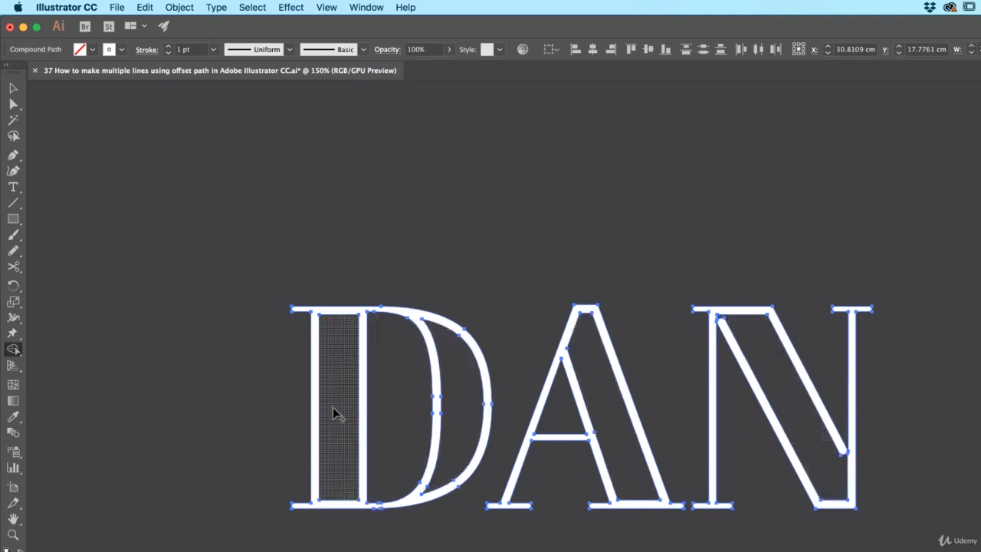
- Nudge the top and bottom corner anchors of the N's inner offset line with Direct Selection
click(279, 282)
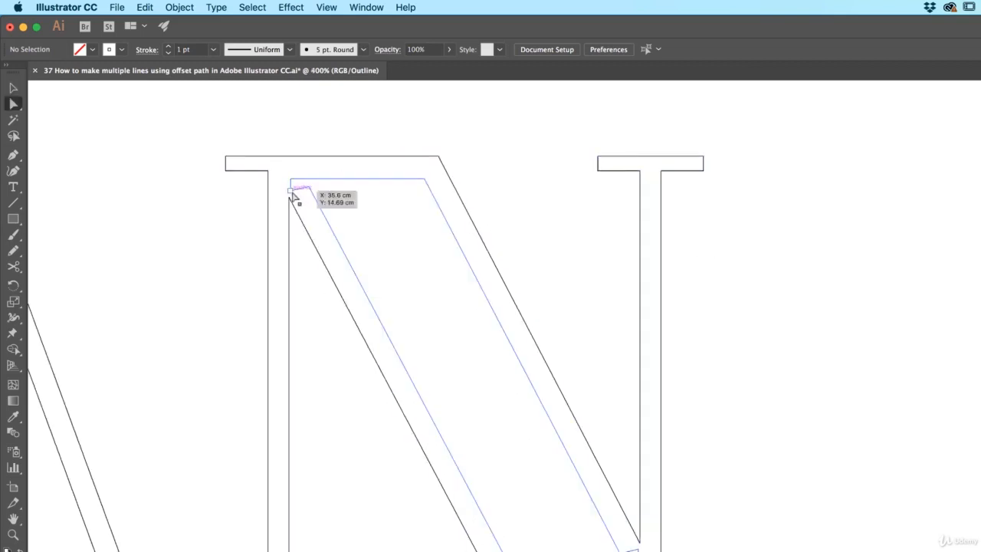
click(298, 181)
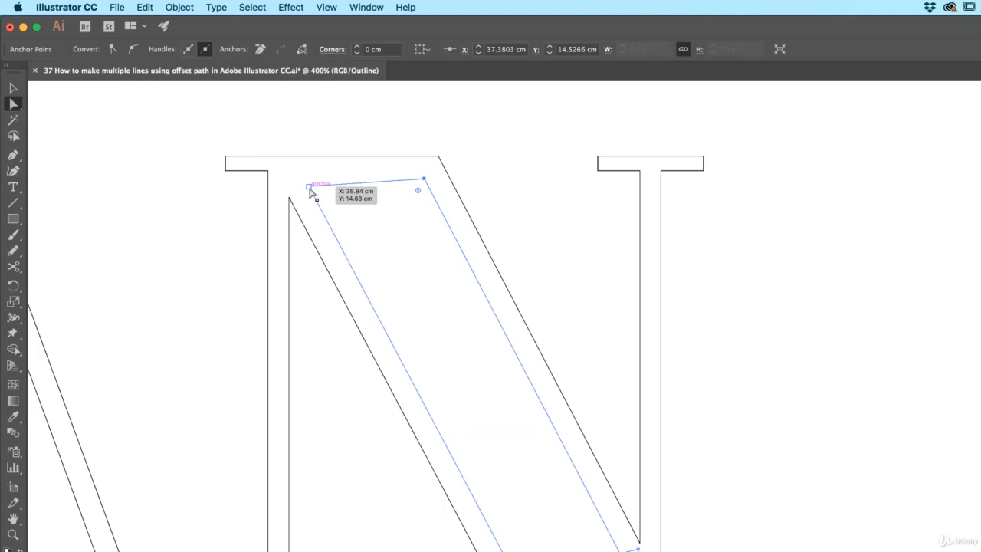
drag(310, 191, 304, 181)
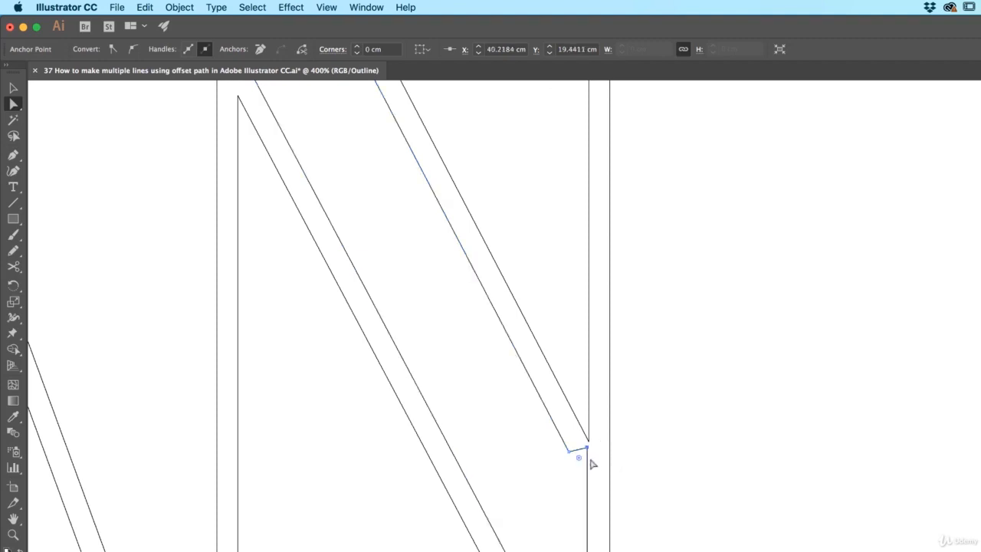
click(585, 448)
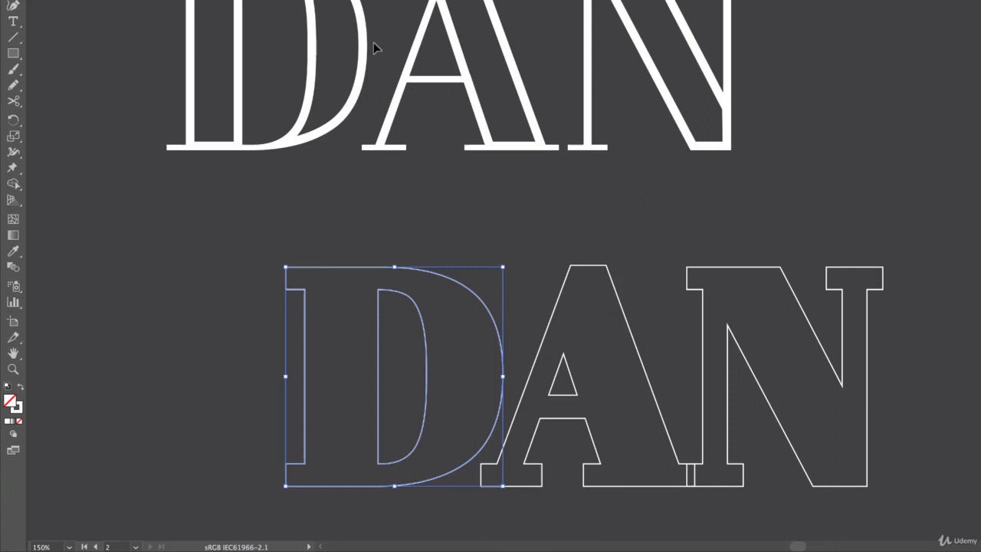
- Drag the outline DAN copy below the lettering and cut off the D's left stem with Scissors
click(573, 214)
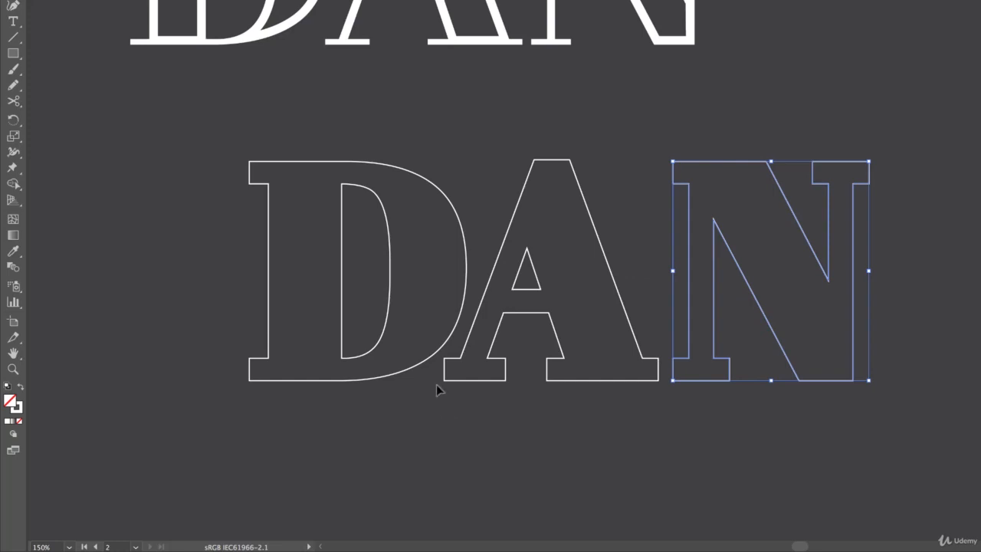
mouse_move(451, 322)
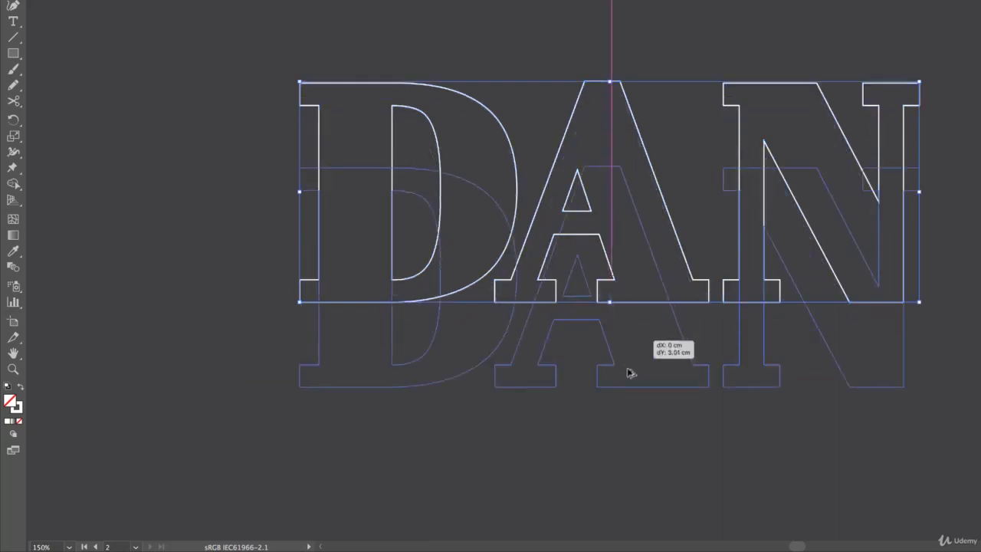
drag(628, 372, 656, 276)
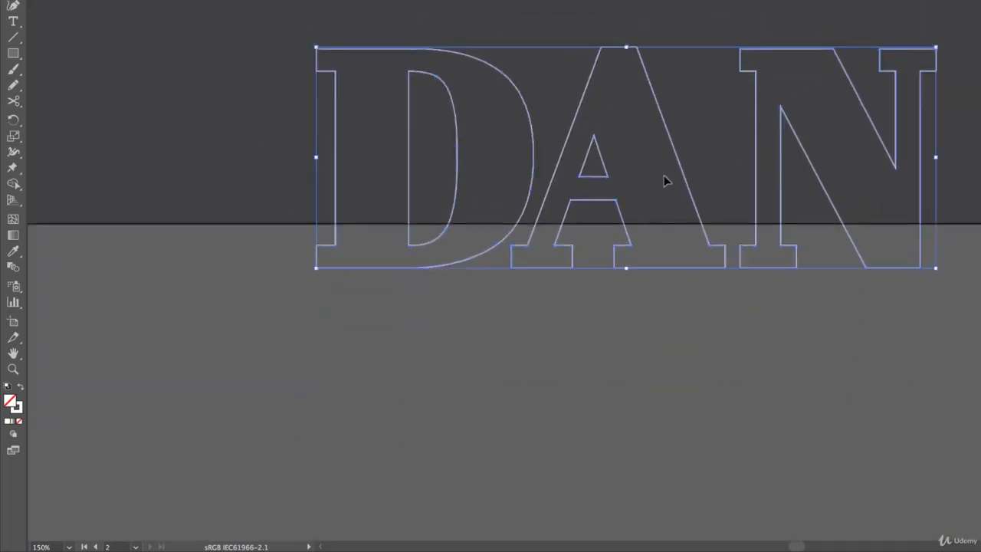
drag(665, 181, 711, 377)
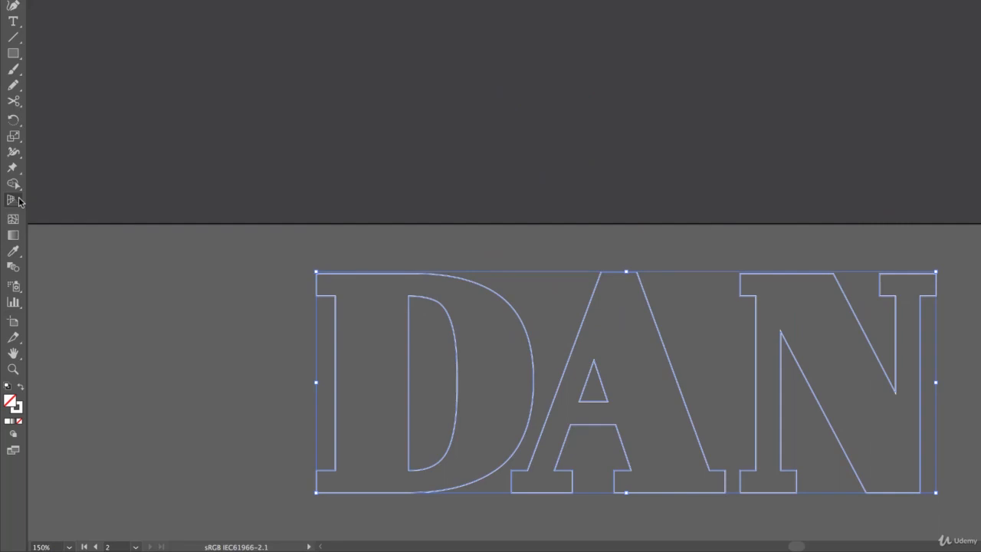
click(14, 101)
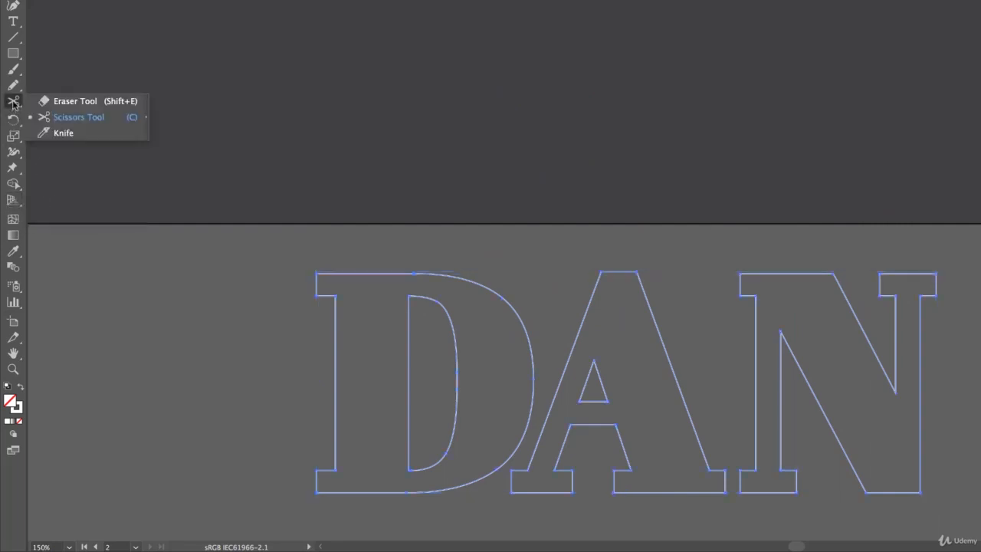
click(79, 117)
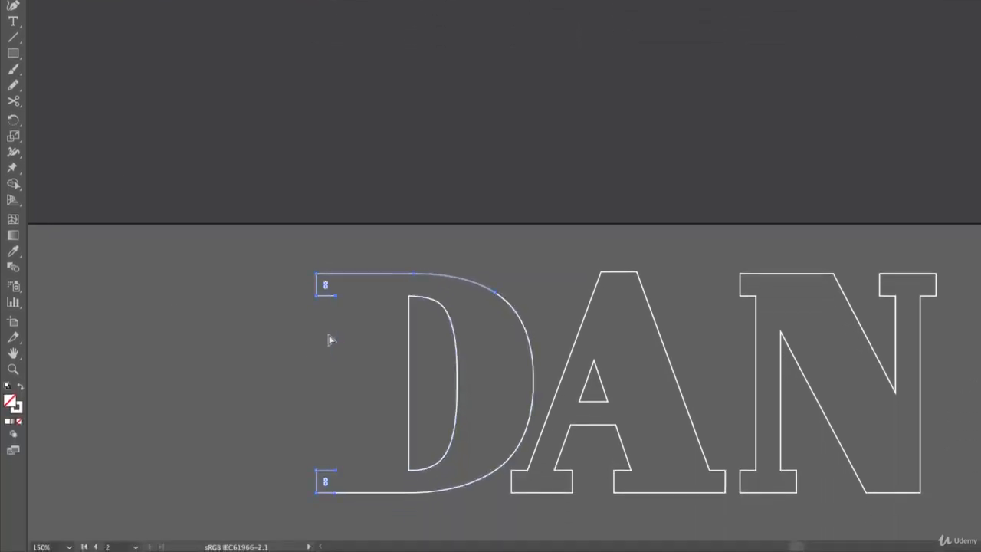
click(329, 341)
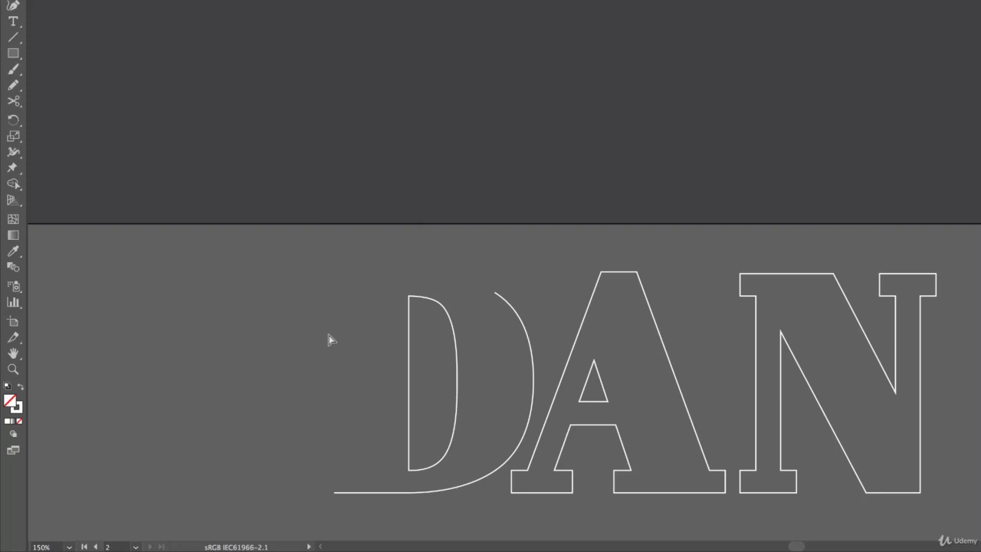
mouse_move(451, 298)
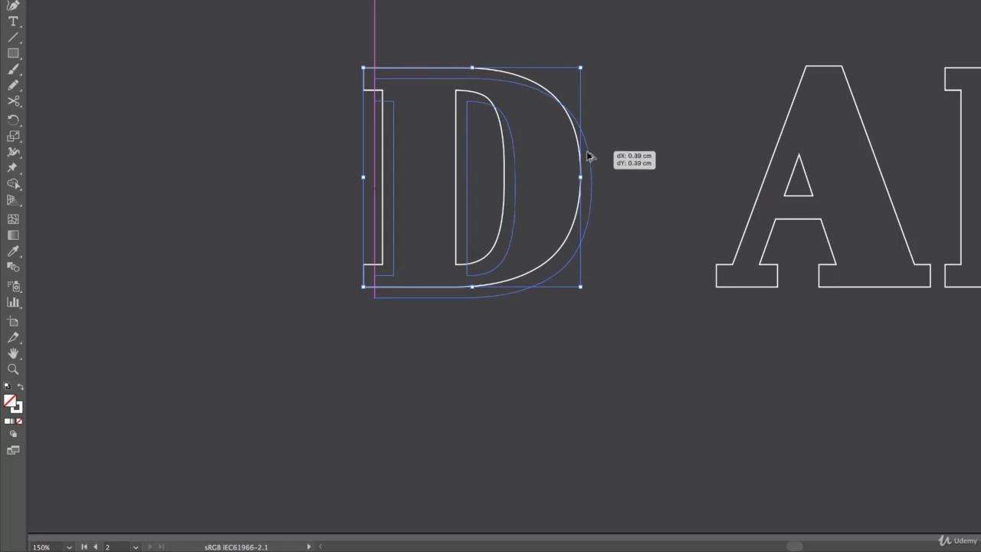
- Nudge the sliced D right and down as a shadow line, adjust its stroke and trim its left edge
click(607, 343)
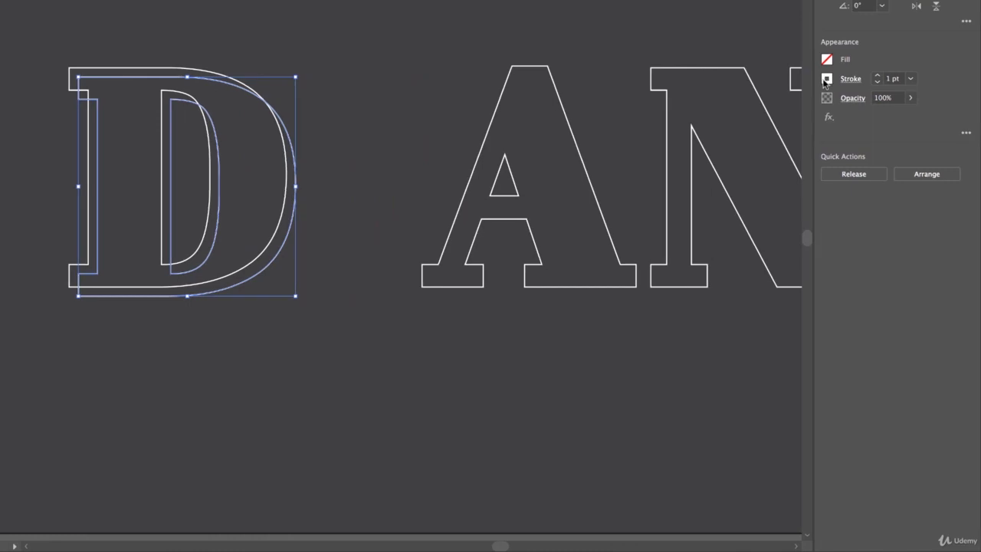
click(827, 78)
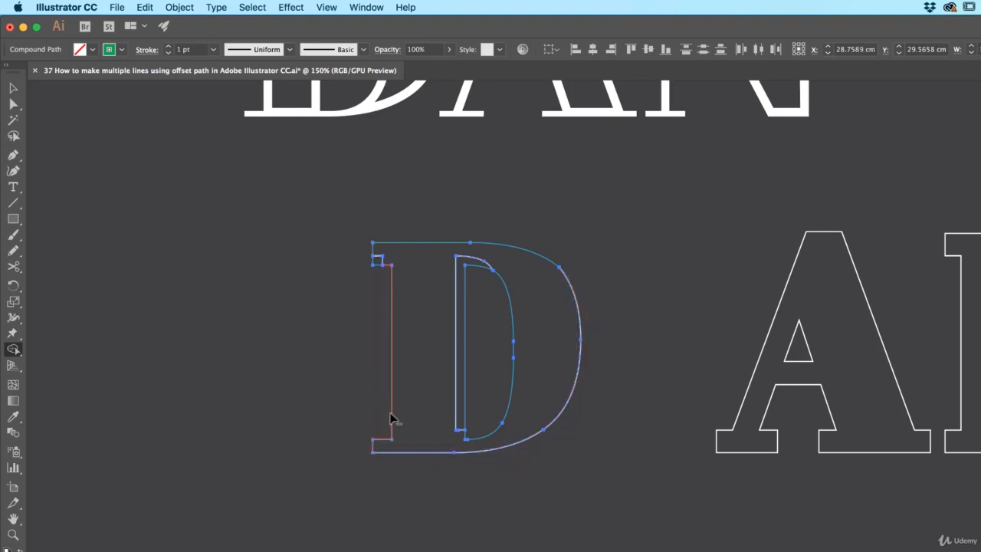
click(309, 312)
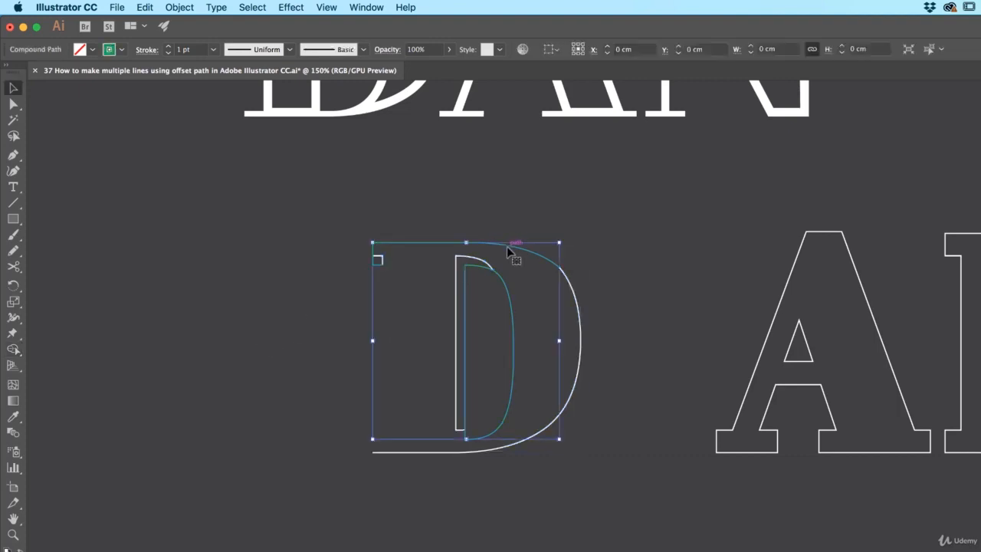
click(494, 370)
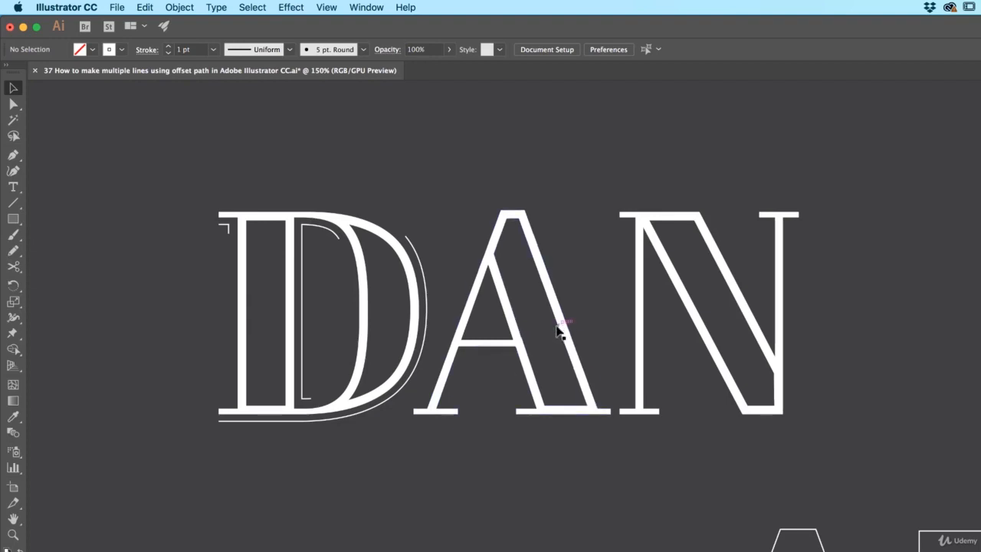
mouse_move(565, 318)
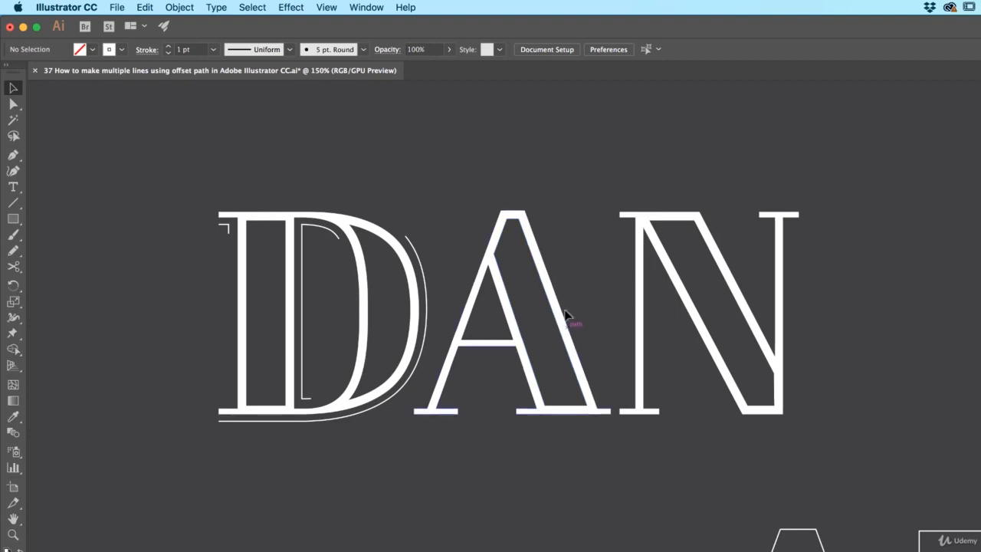
mouse_move(383, 297)
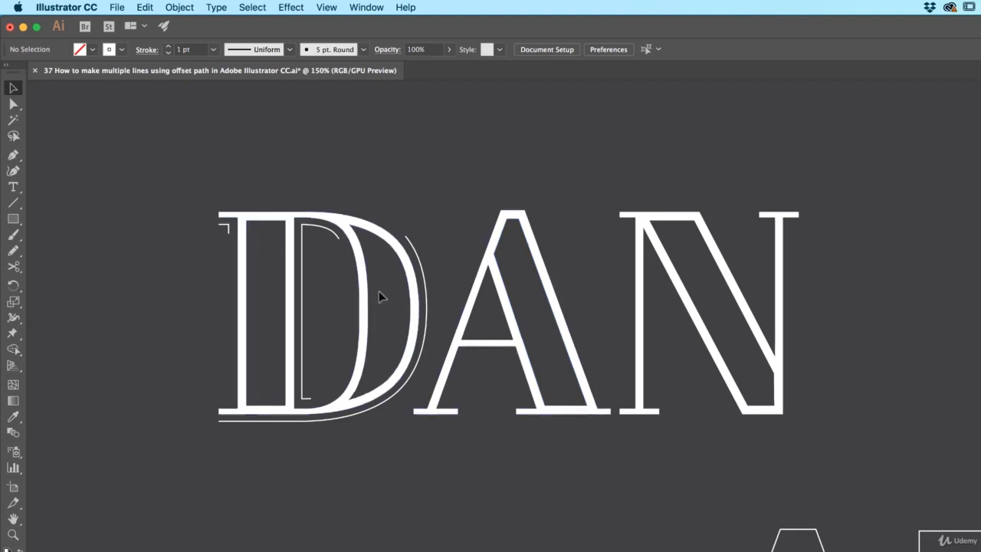